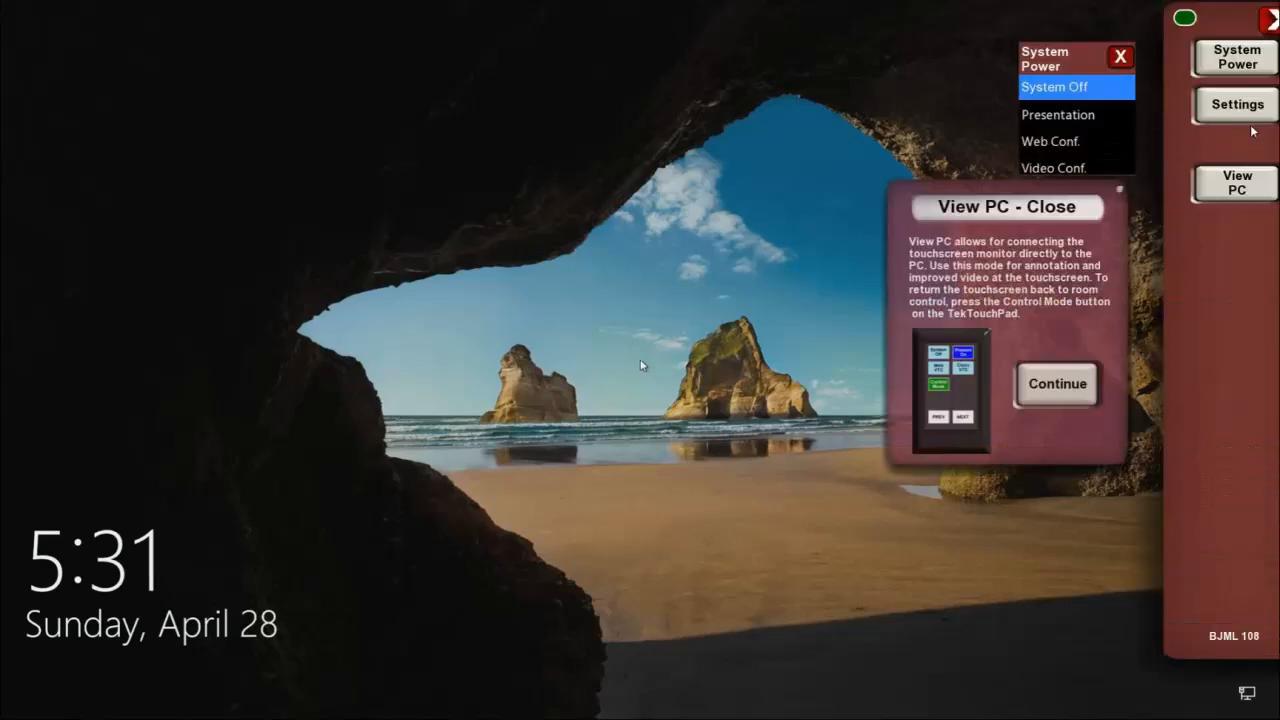
- Enter the admin password from Settings to reach the system configuration panel
{"action": "left_click", "coordinate": [1208, 104]}
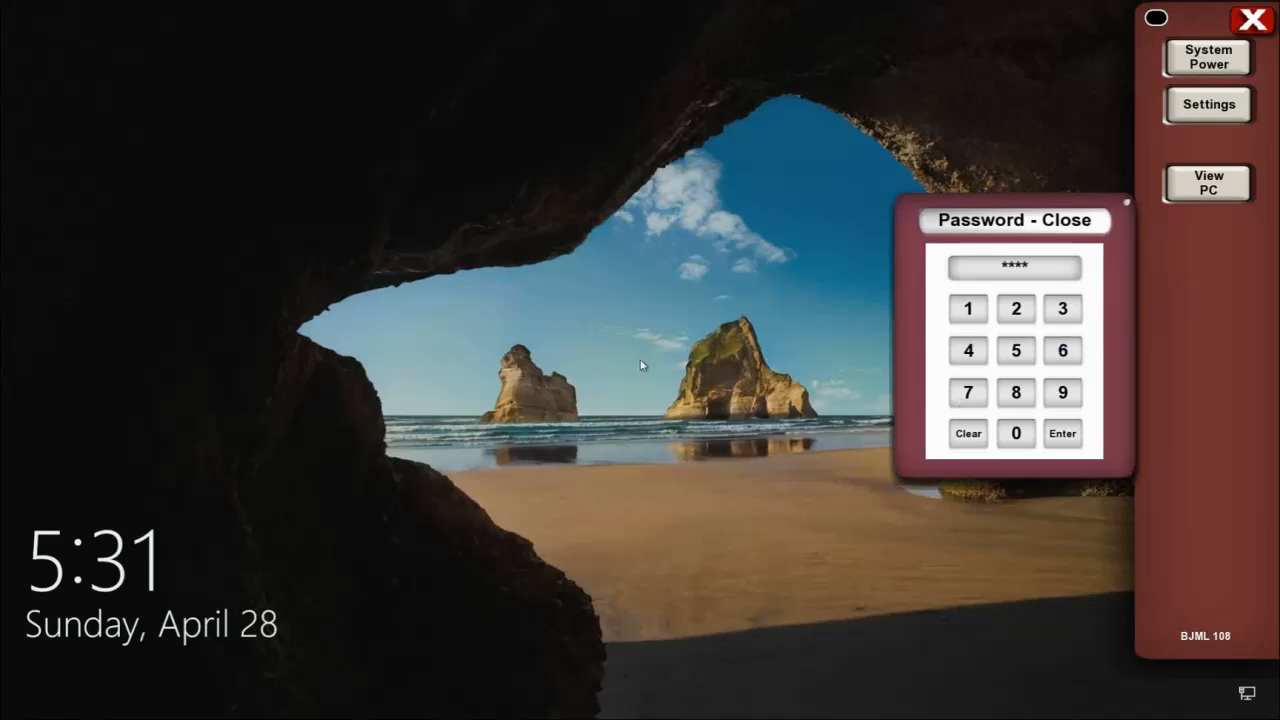
{"action": "left_click", "coordinate": [1062, 432]}
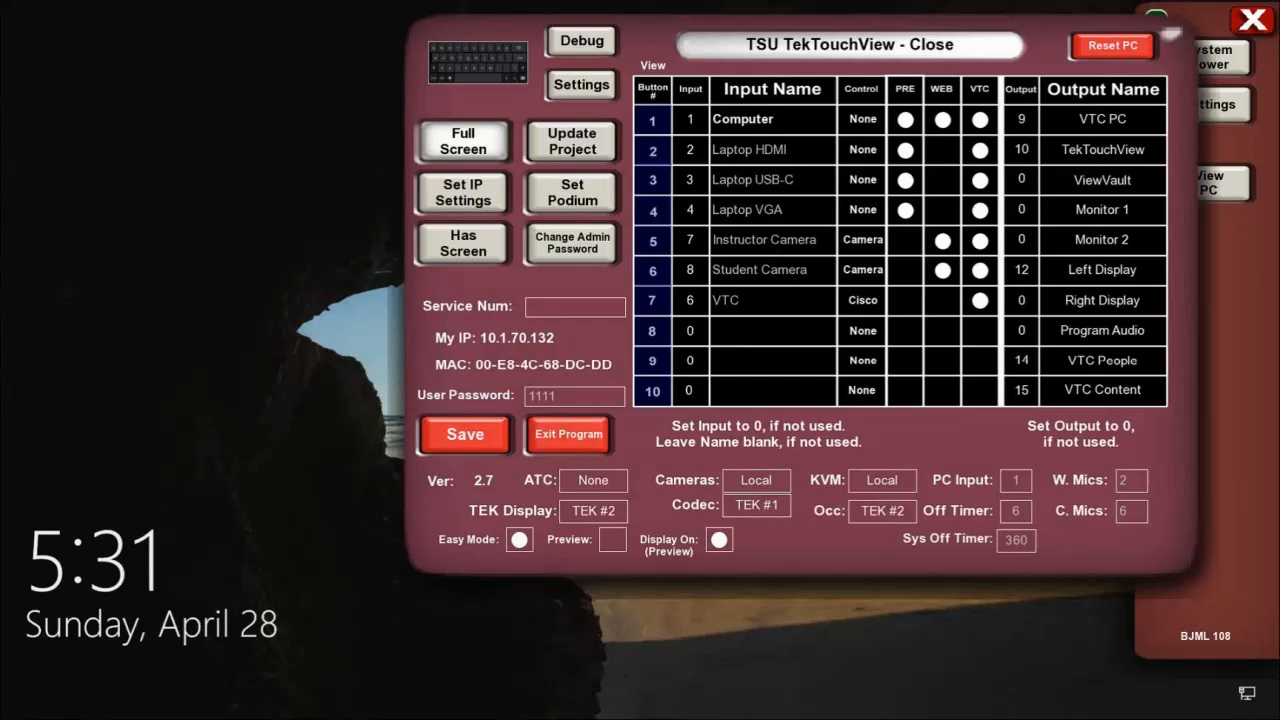
{"action": "mouse_move", "coordinate": [690, 148]}
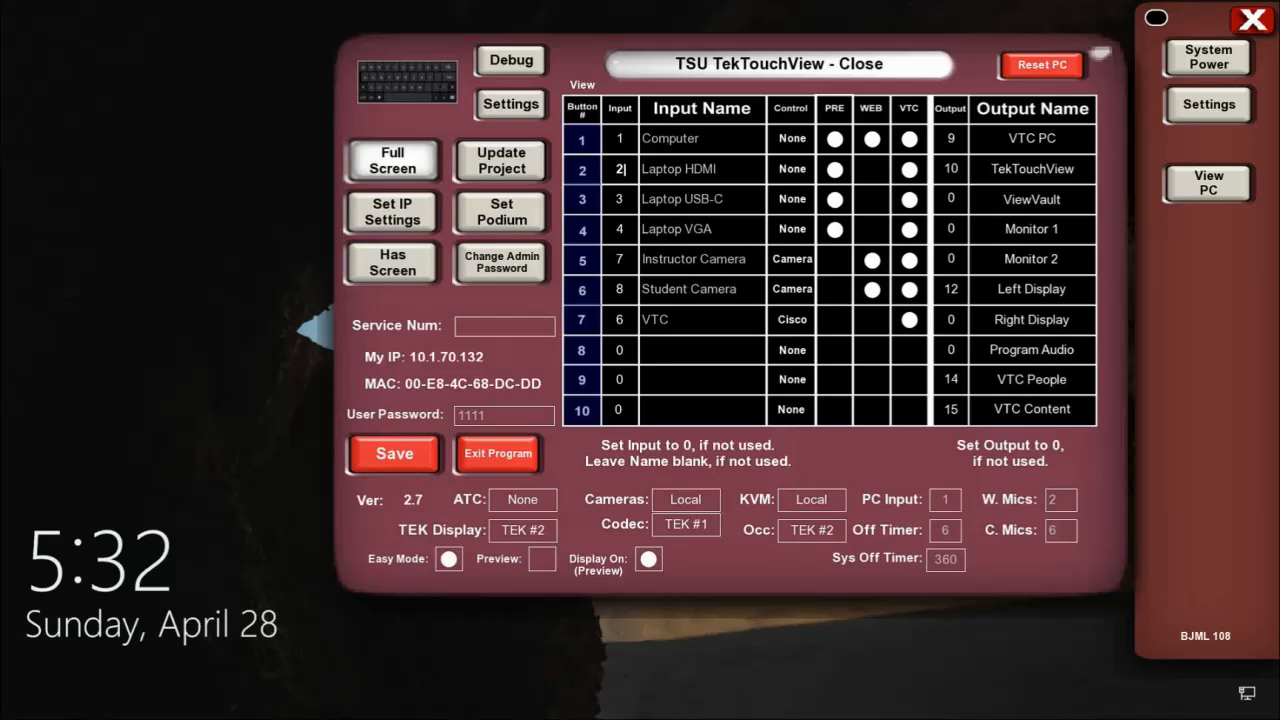
{"action": "left_click", "coordinate": [792, 228]}
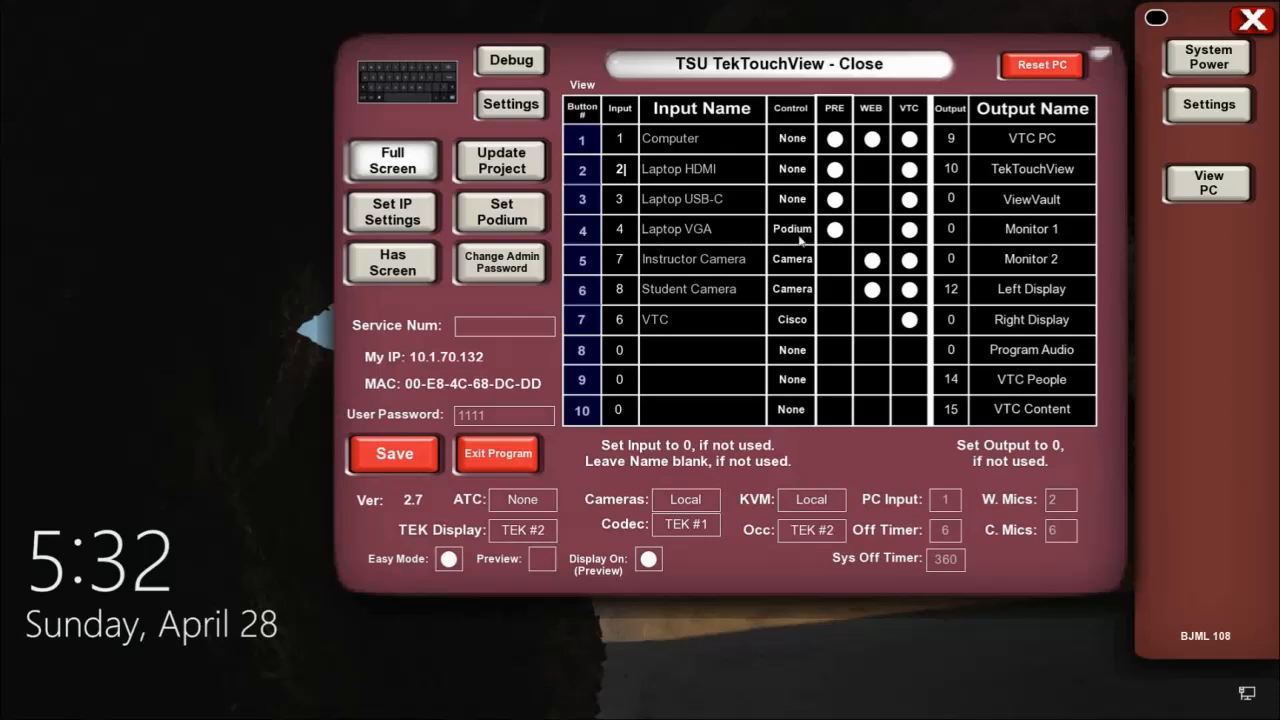
{"action": "left_click", "coordinate": [792, 228]}
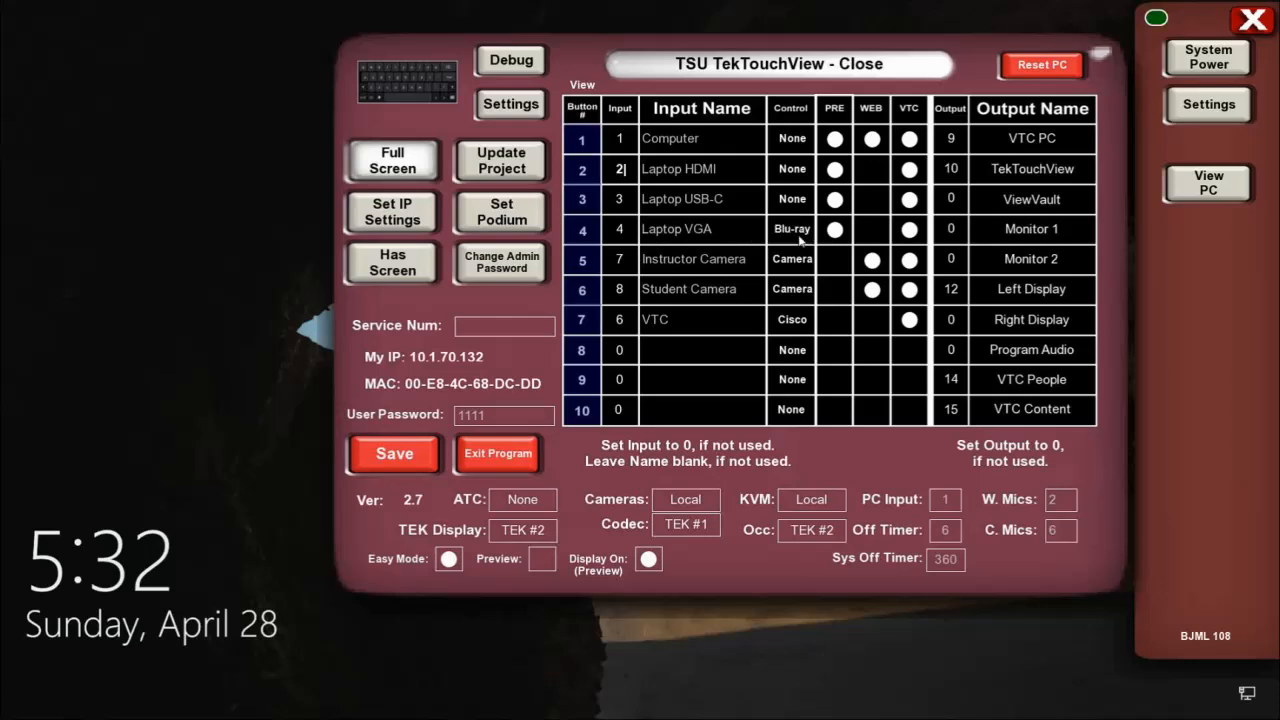
{"action": "left_click", "coordinate": [792, 228]}
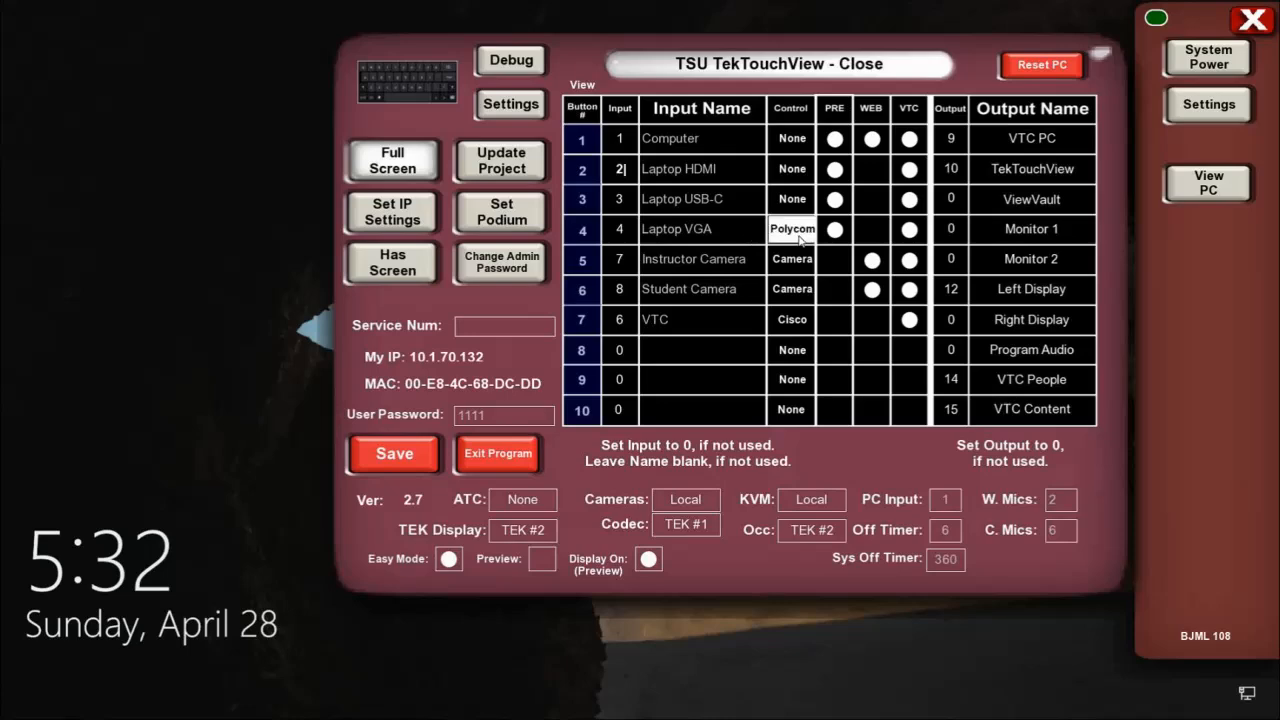
{"action": "left_click", "coordinate": [792, 228]}
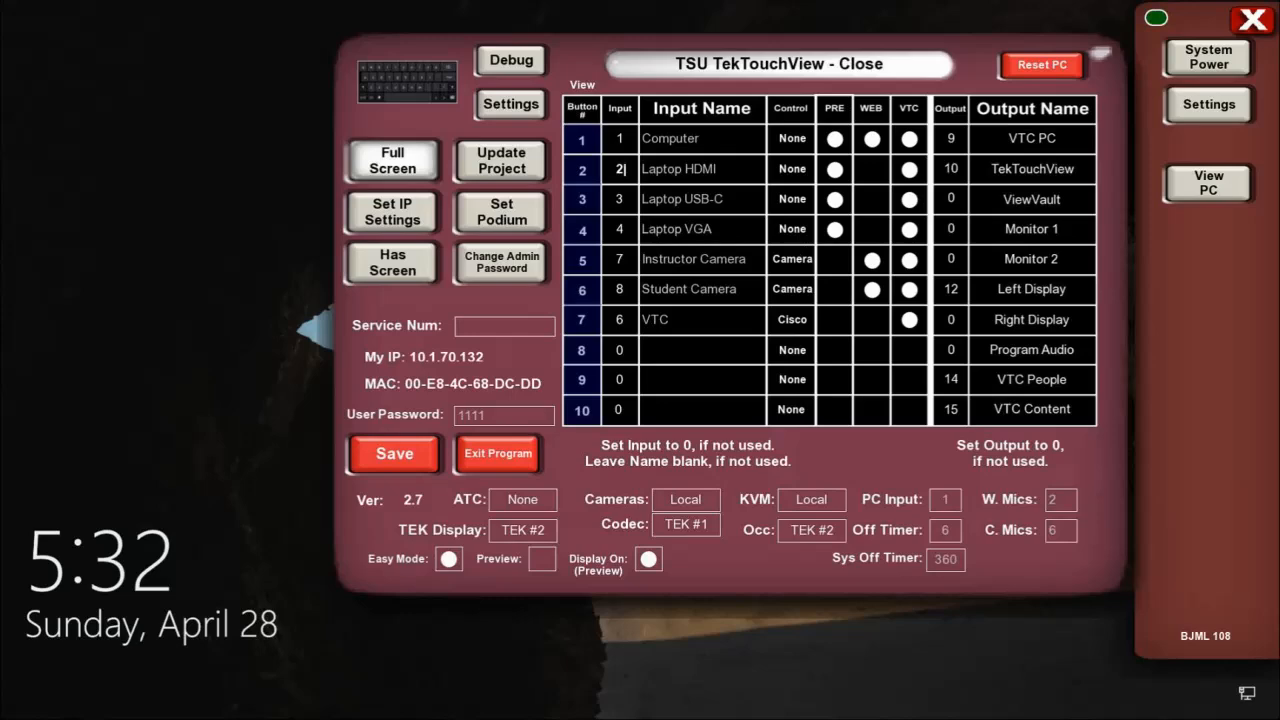
{"action": "mouse_move", "coordinate": [740, 242]}
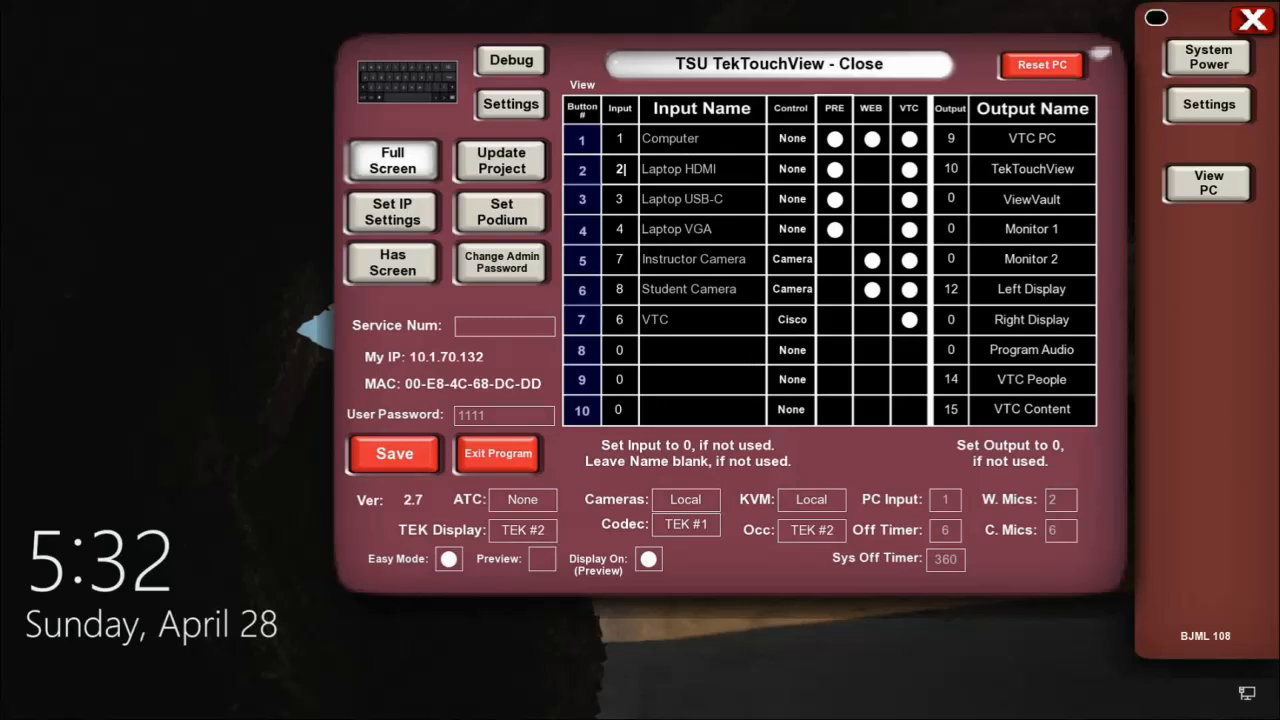
{"action": "left_click", "coordinate": [500, 212]}
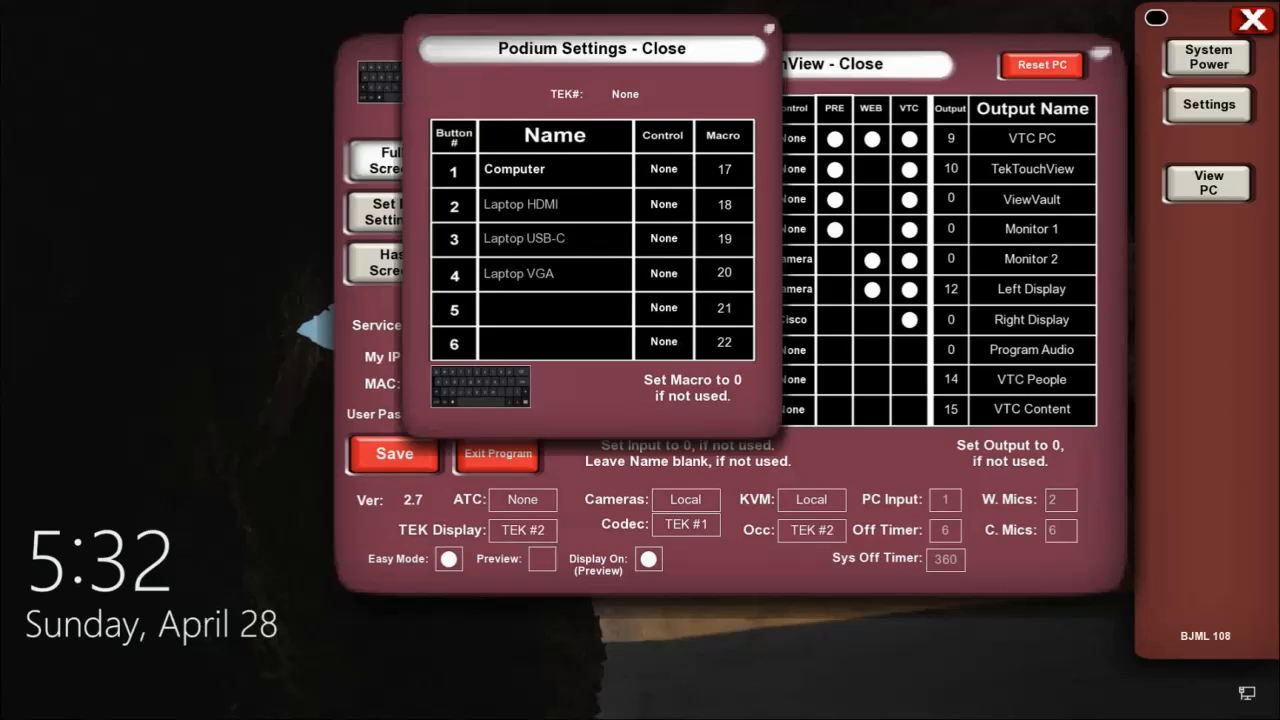
{"action": "mouse_move", "coordinate": [558, 284]}
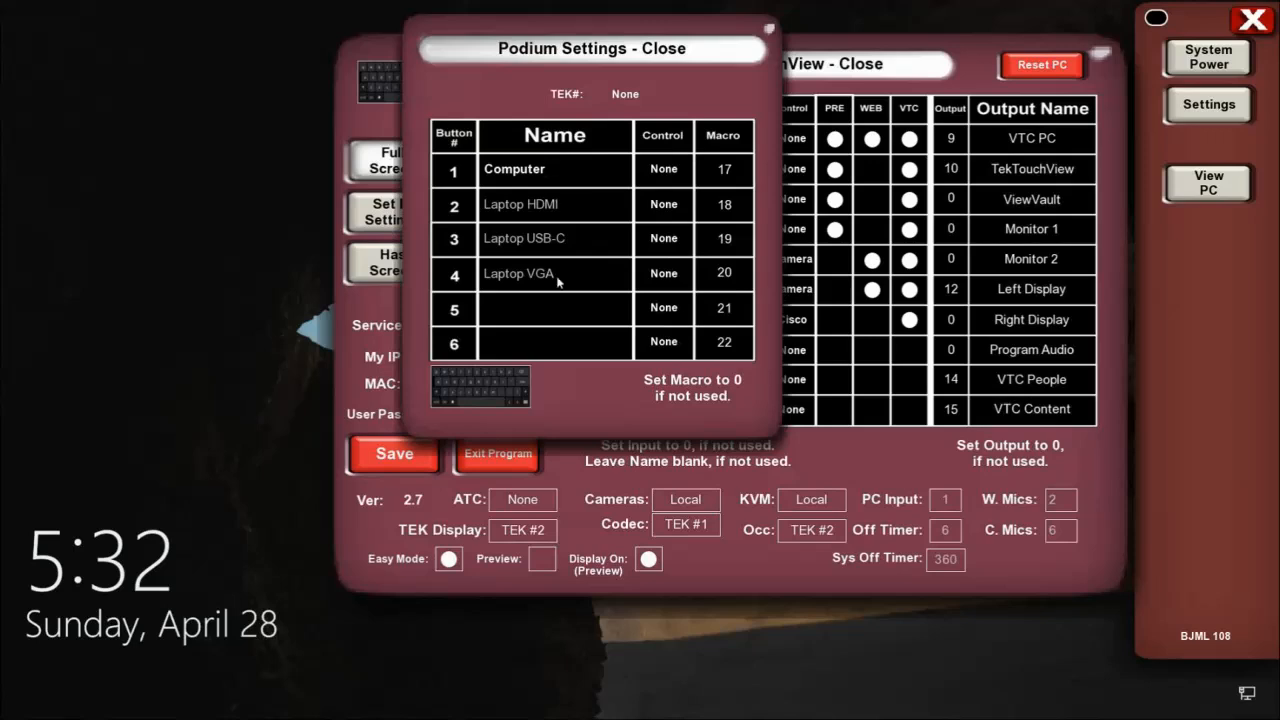
{"action": "left_click", "coordinate": [664, 168]}
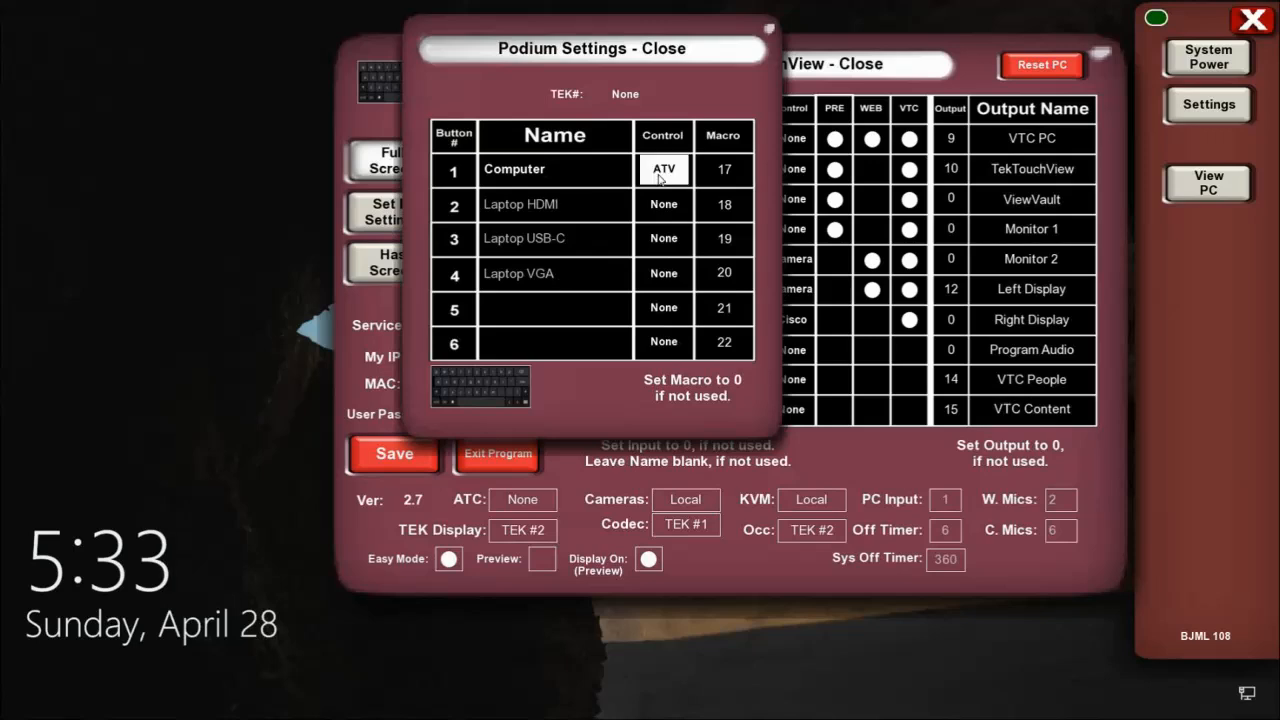
{"action": "left_click", "coordinate": [664, 168]}
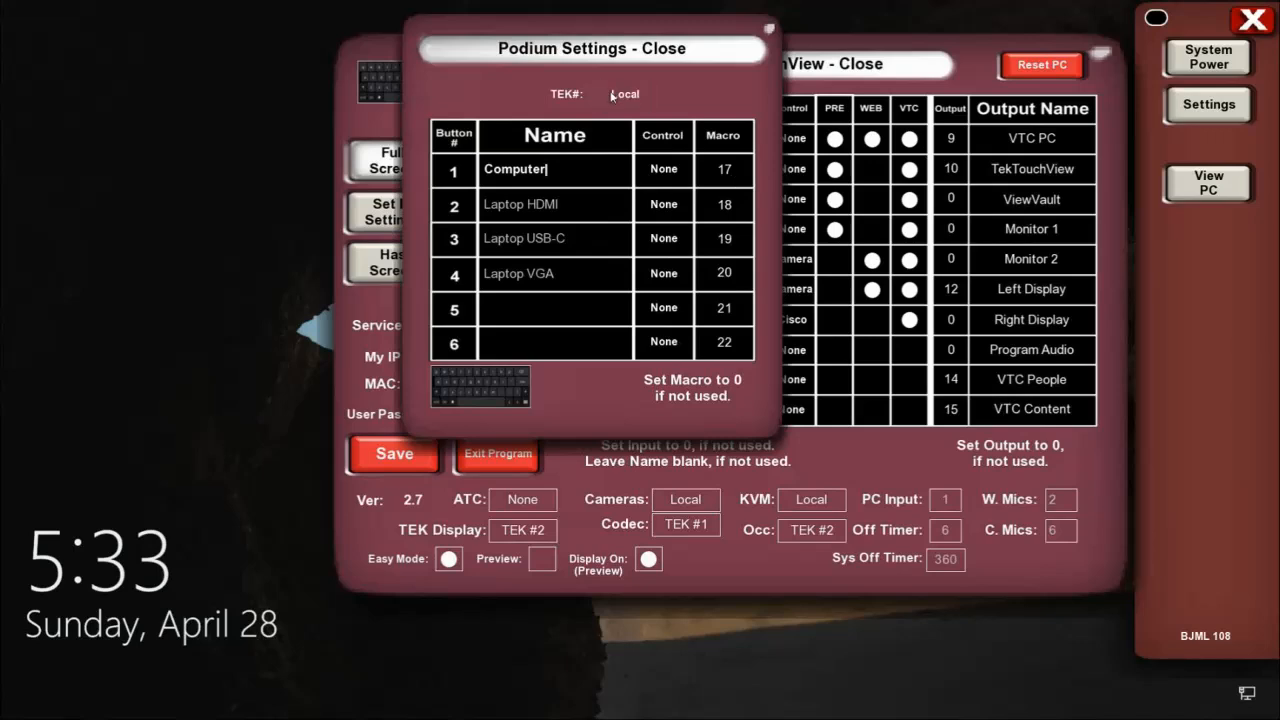
{"action": "left_click", "coordinate": [624, 94]}
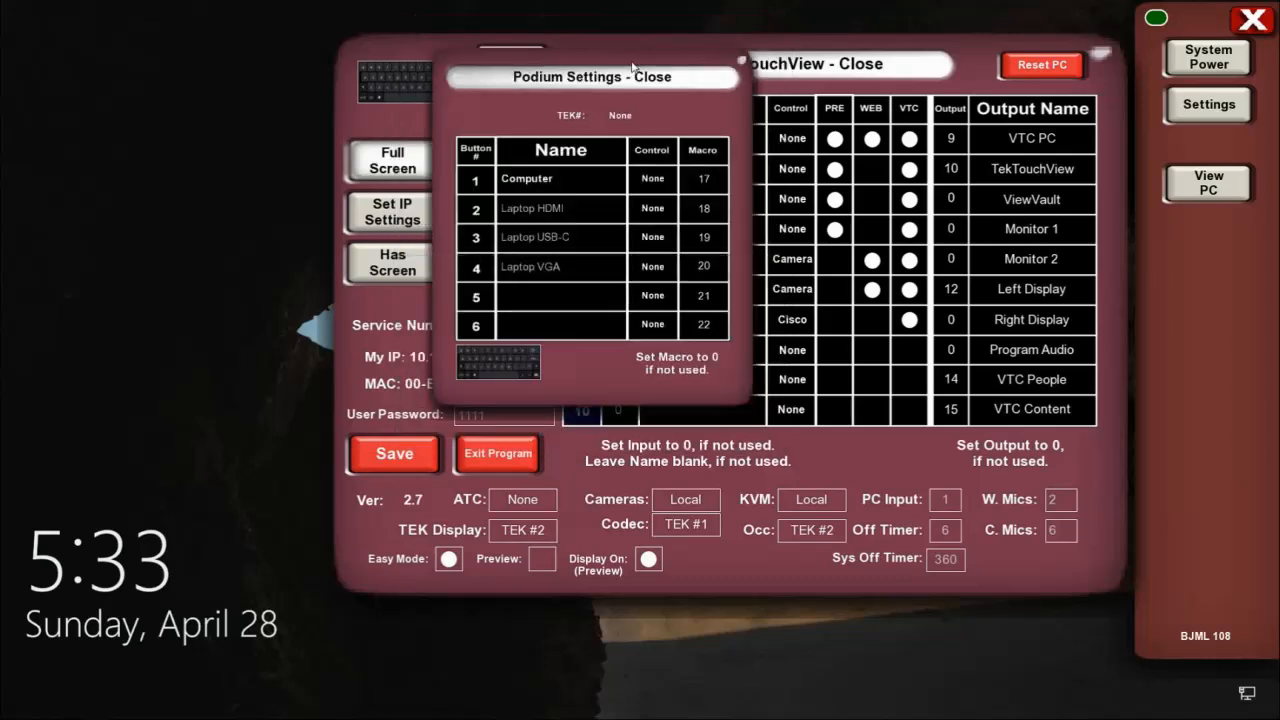
{"action": "left_click", "coordinate": [590, 76]}
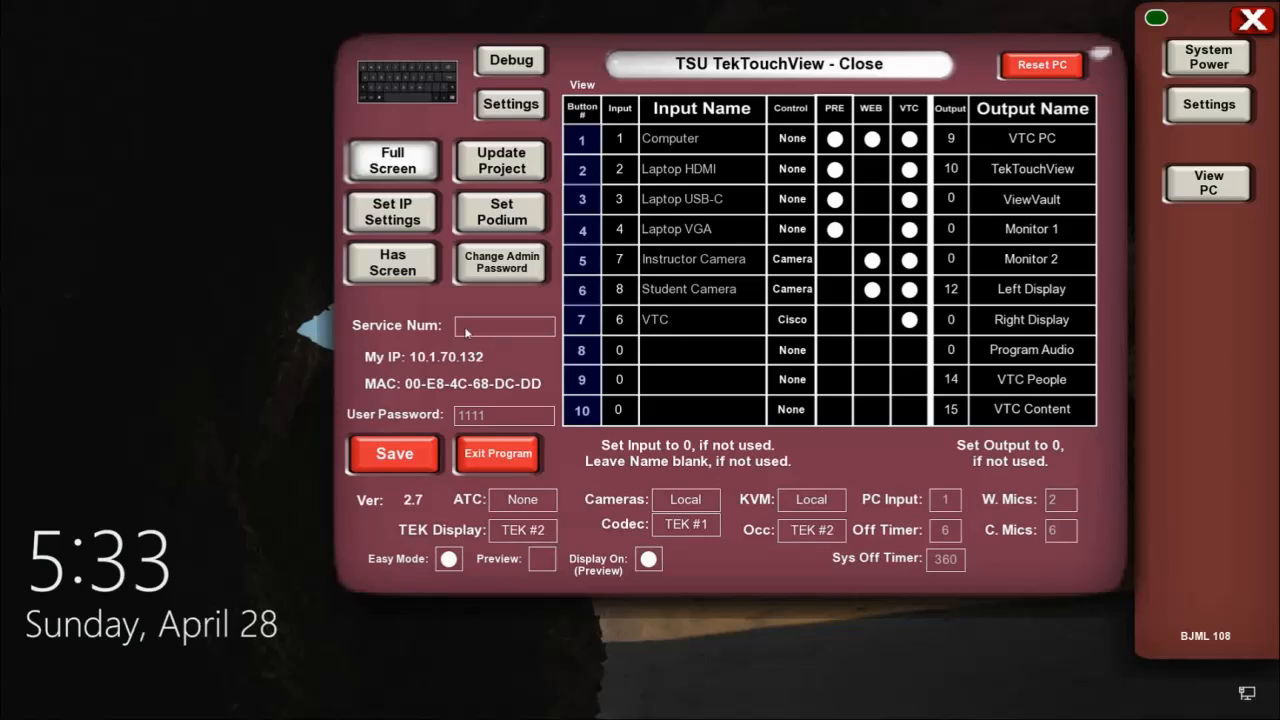
{"action": "left_click", "coordinate": [504, 326]}
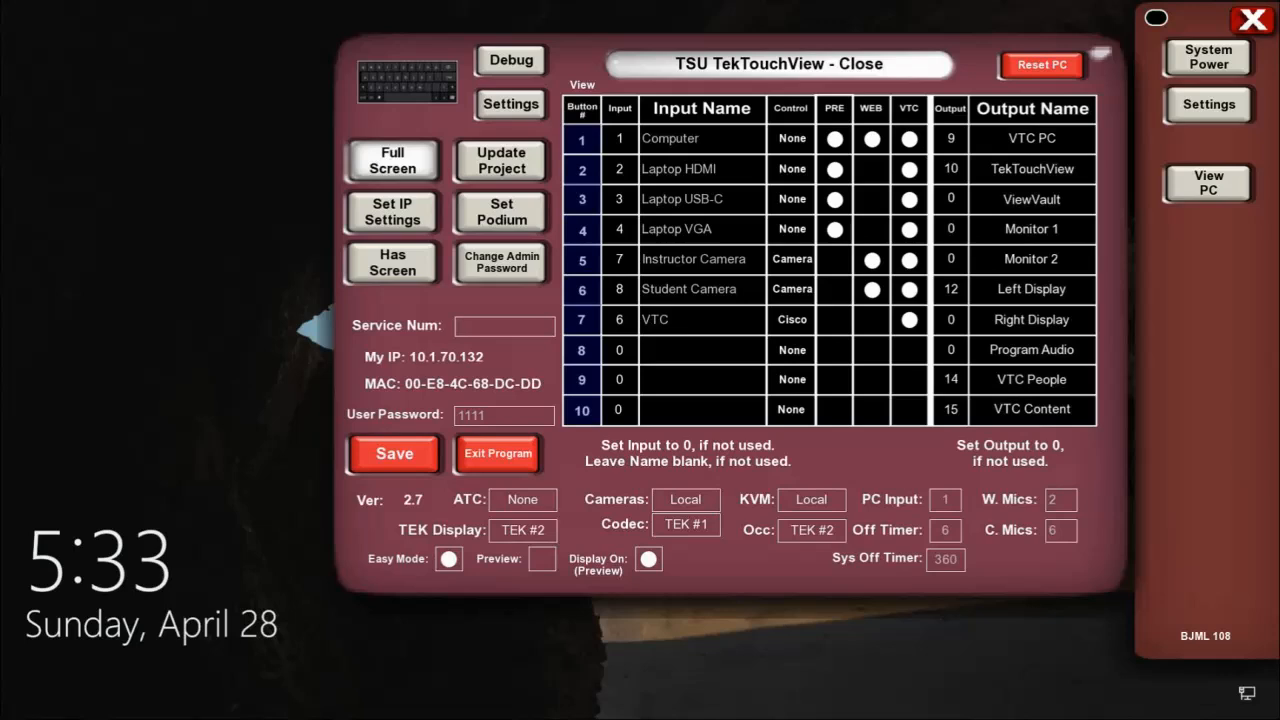
{"action": "mouse_move", "coordinate": [534, 396]}
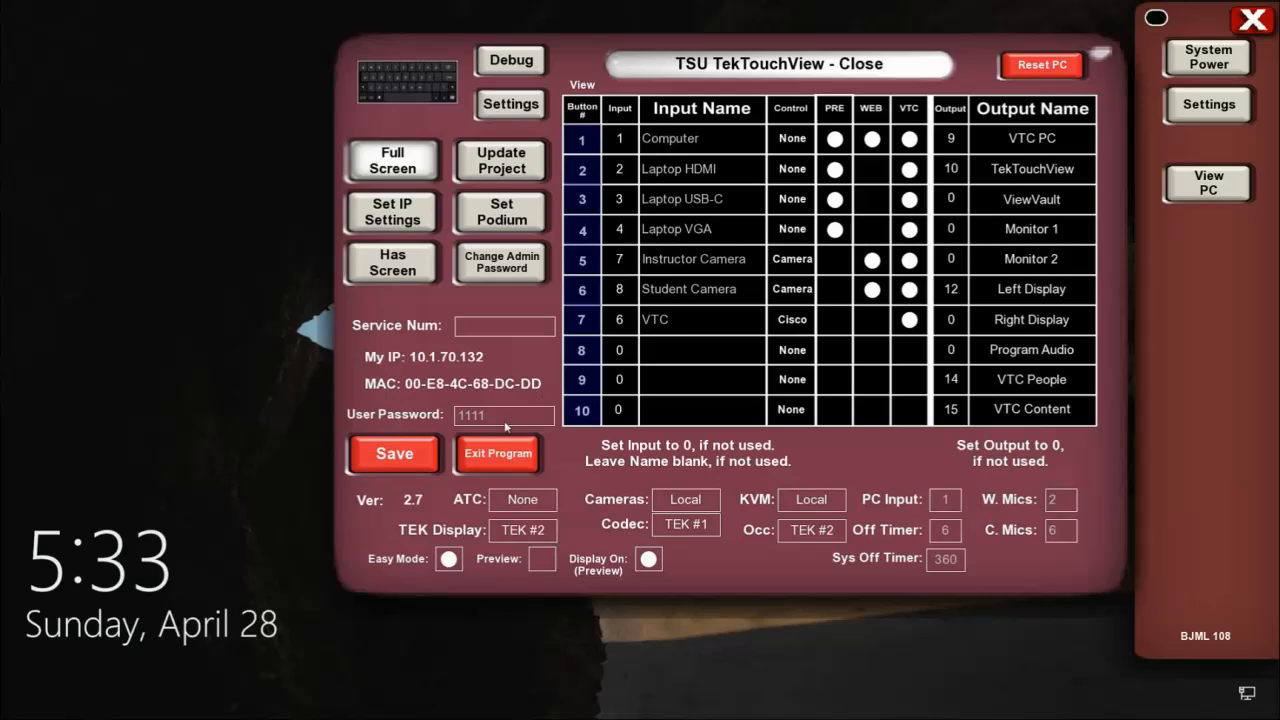
{"action": "mouse_move", "coordinate": [504, 418]}
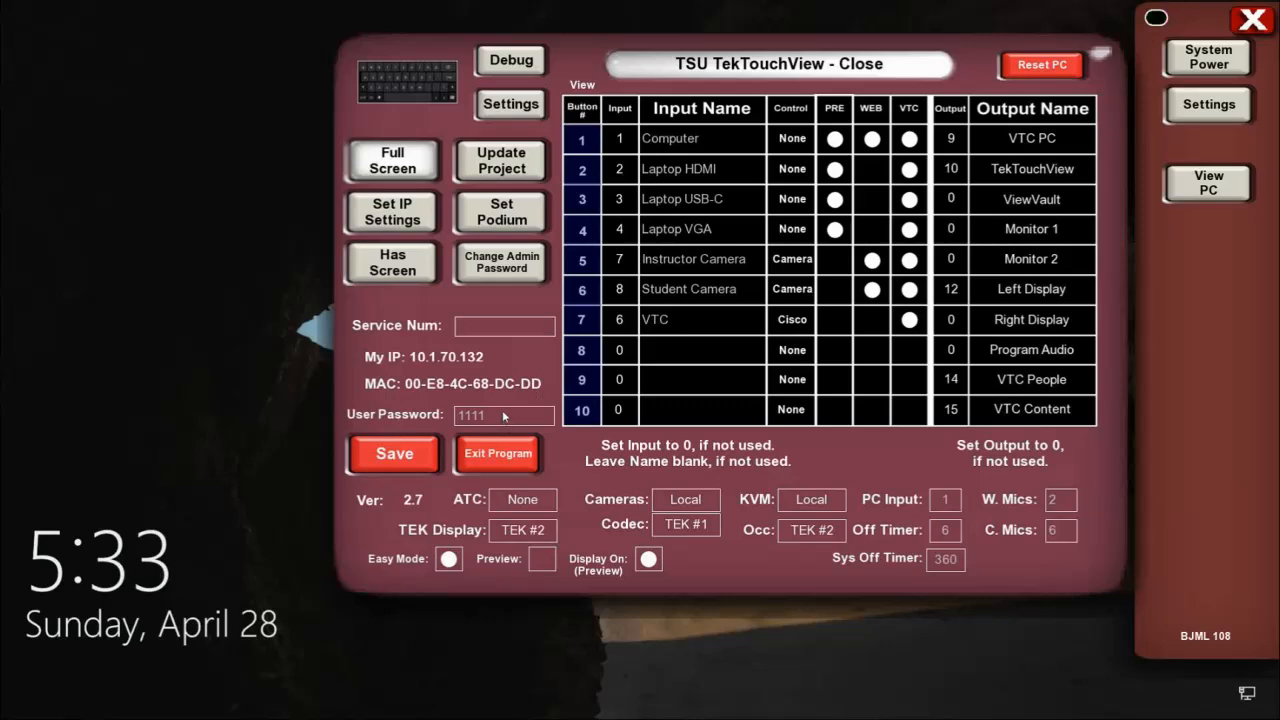
{"action": "left_click", "coordinate": [504, 324]}
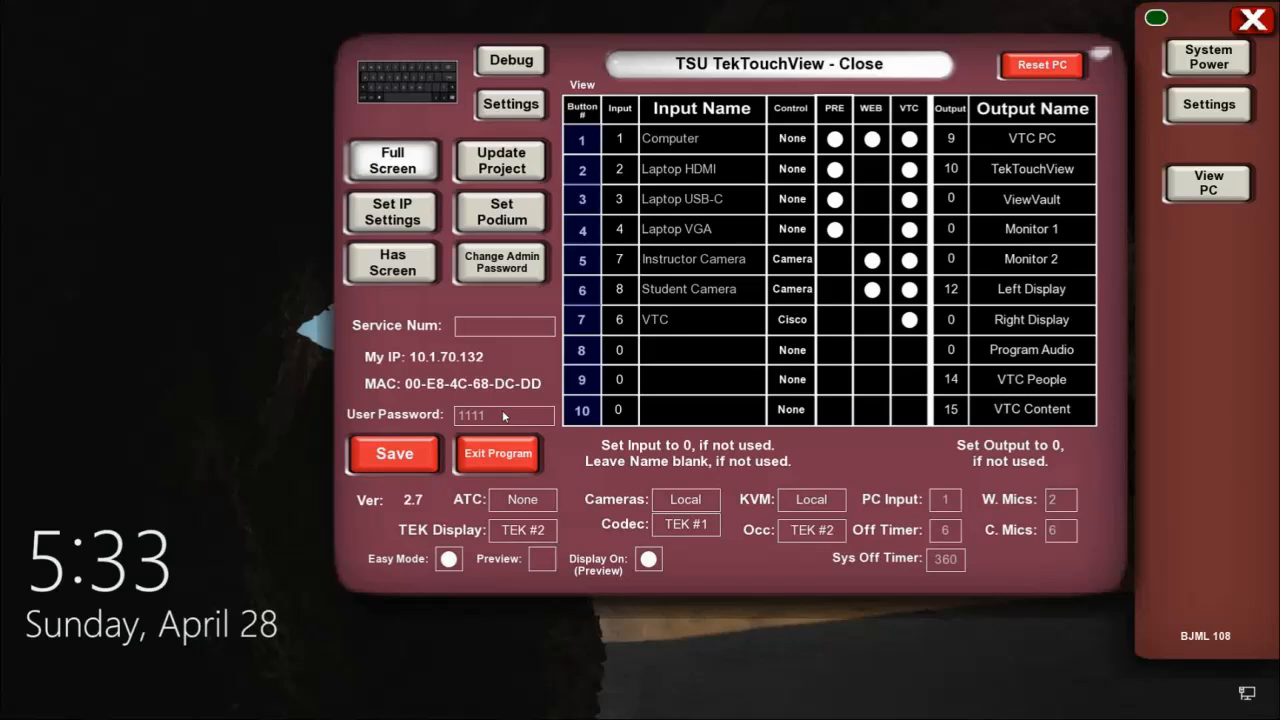
{"action": "left_click", "coordinate": [504, 324]}
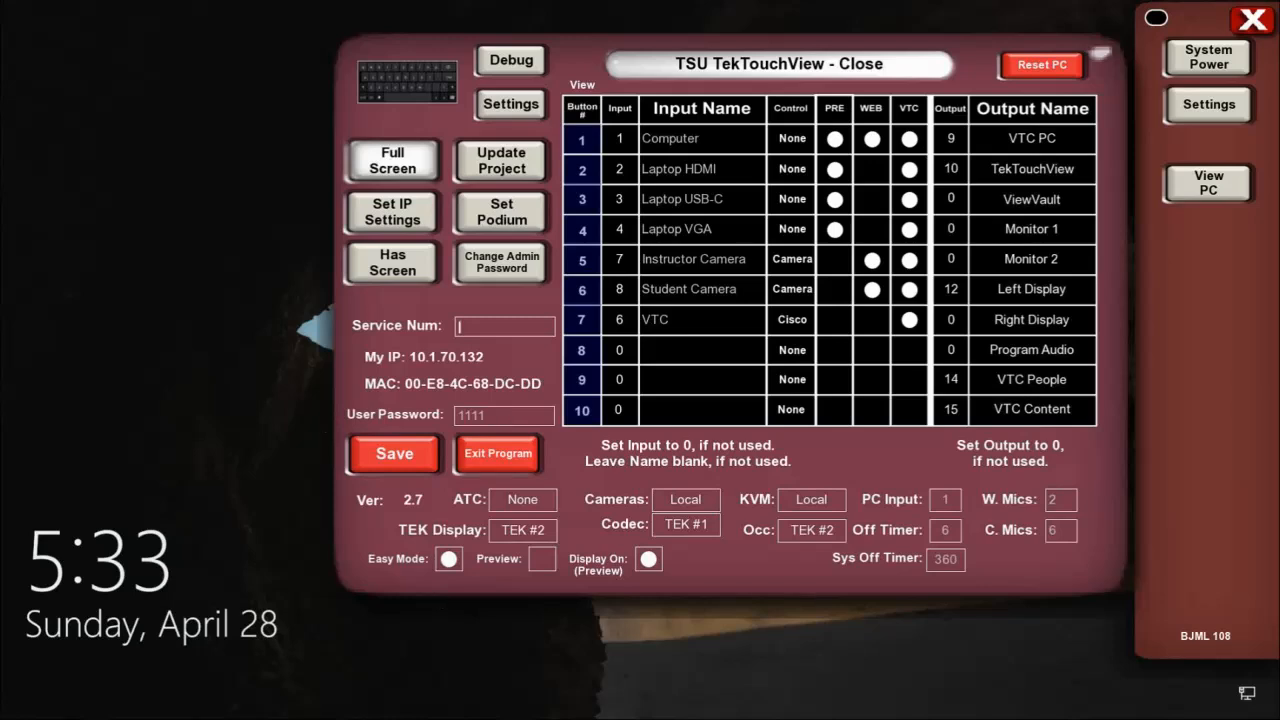
{"action": "mouse_move", "coordinate": [436, 596]}
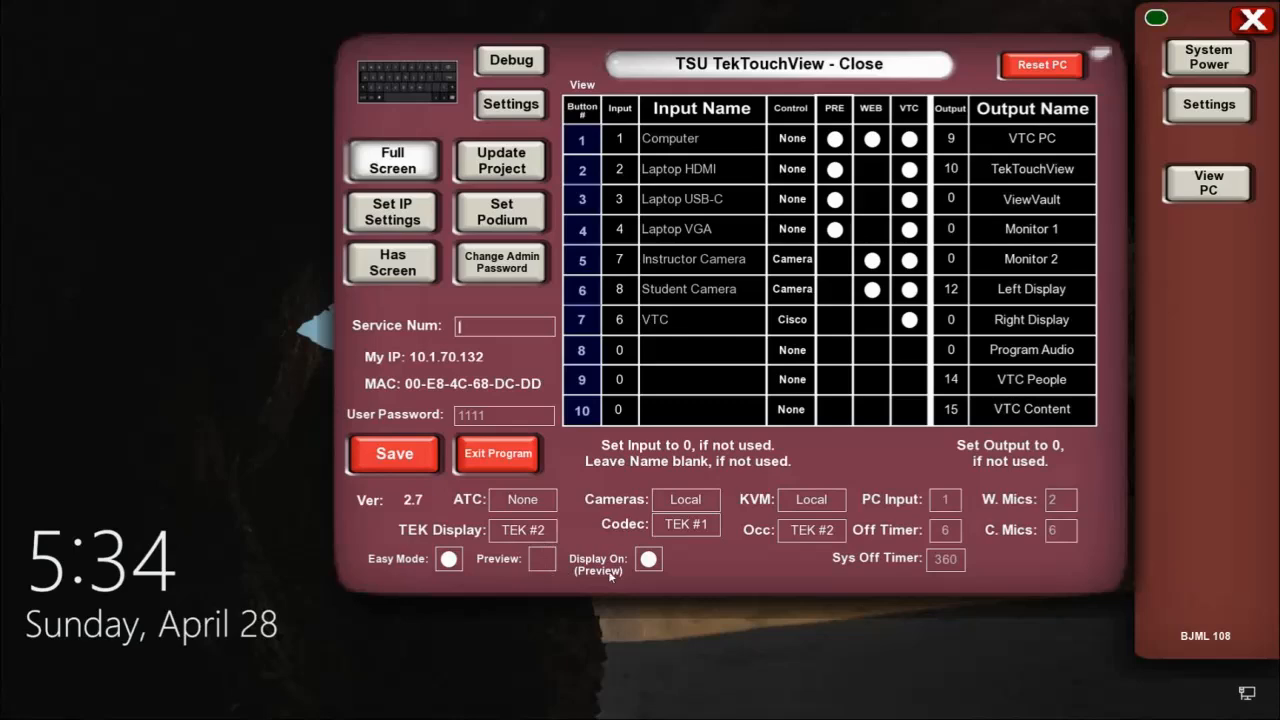
{"action": "left_click", "coordinate": [648, 560]}
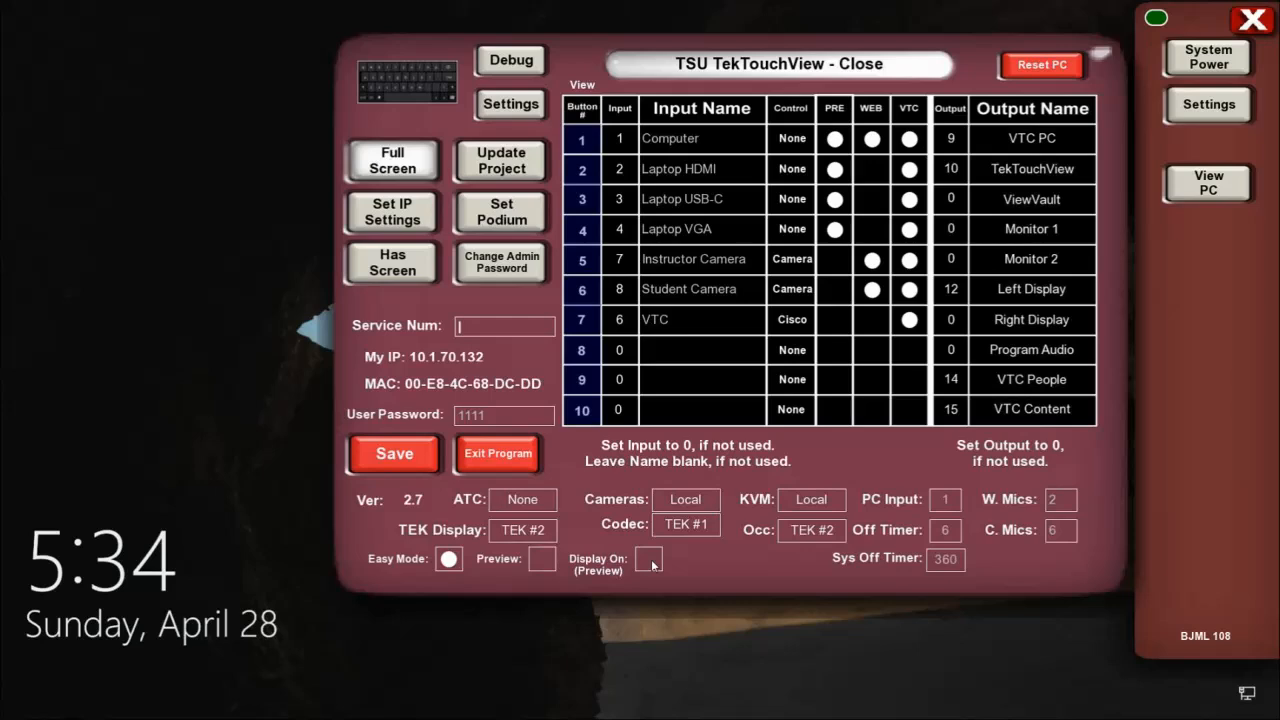
{"action": "left_click", "coordinate": [648, 558]}
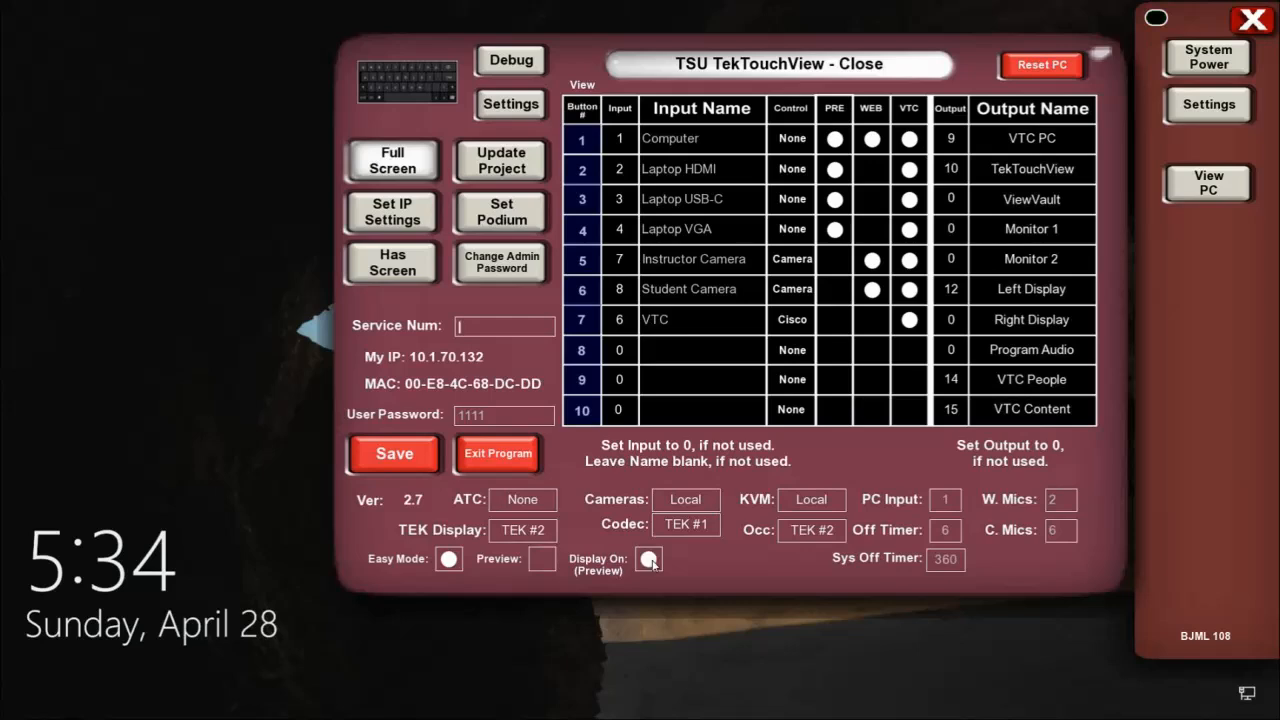
{"action": "left_click", "coordinate": [648, 558]}
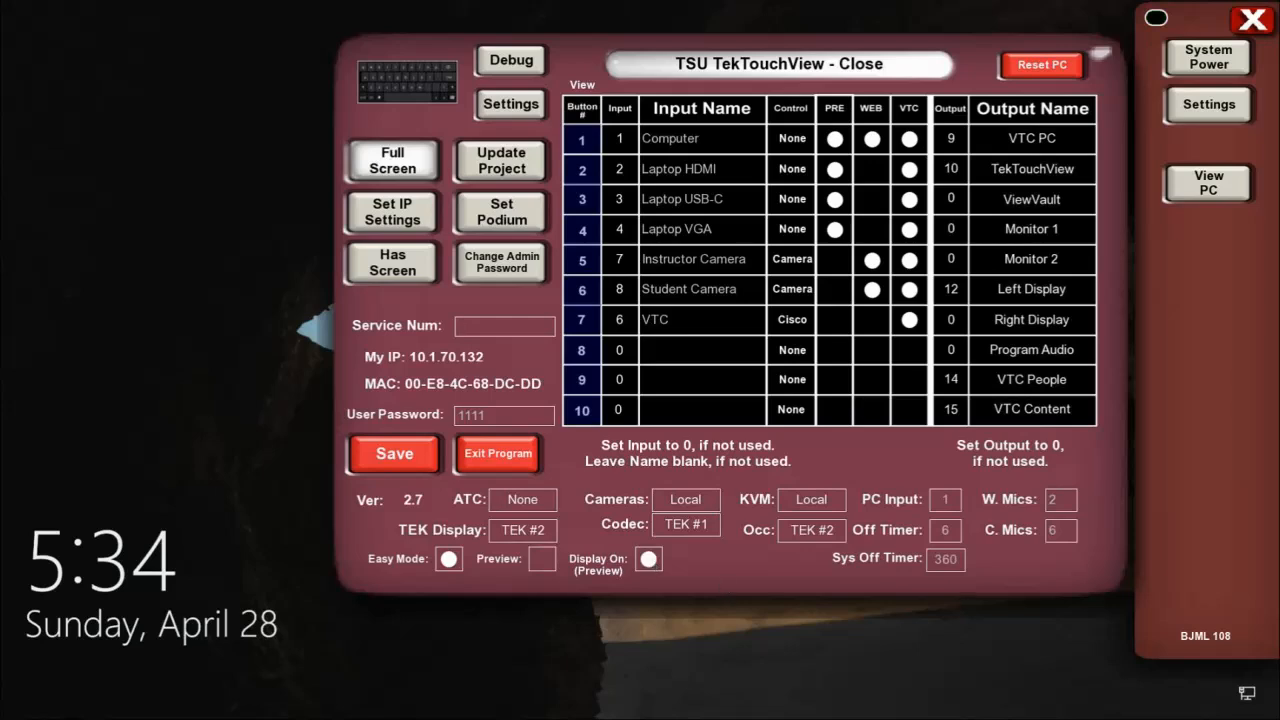
{"action": "left_click", "coordinate": [504, 324]}
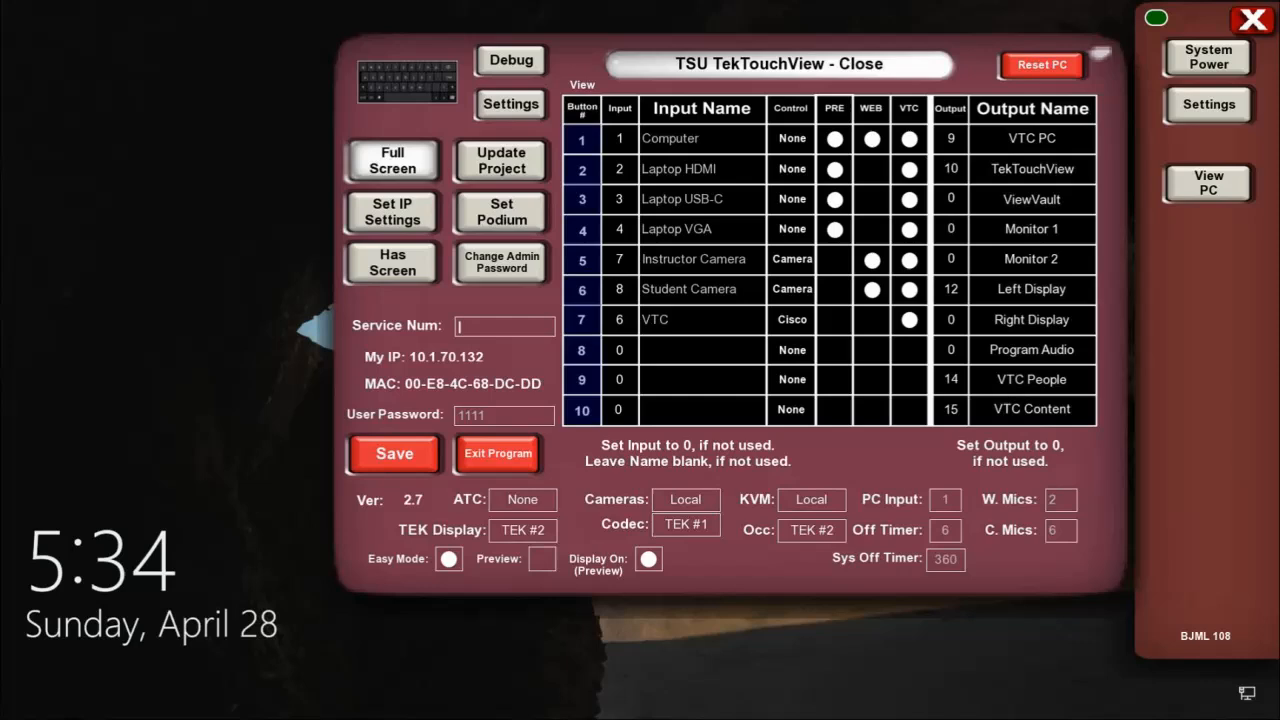
{"action": "left_click", "coordinate": [522, 500]}
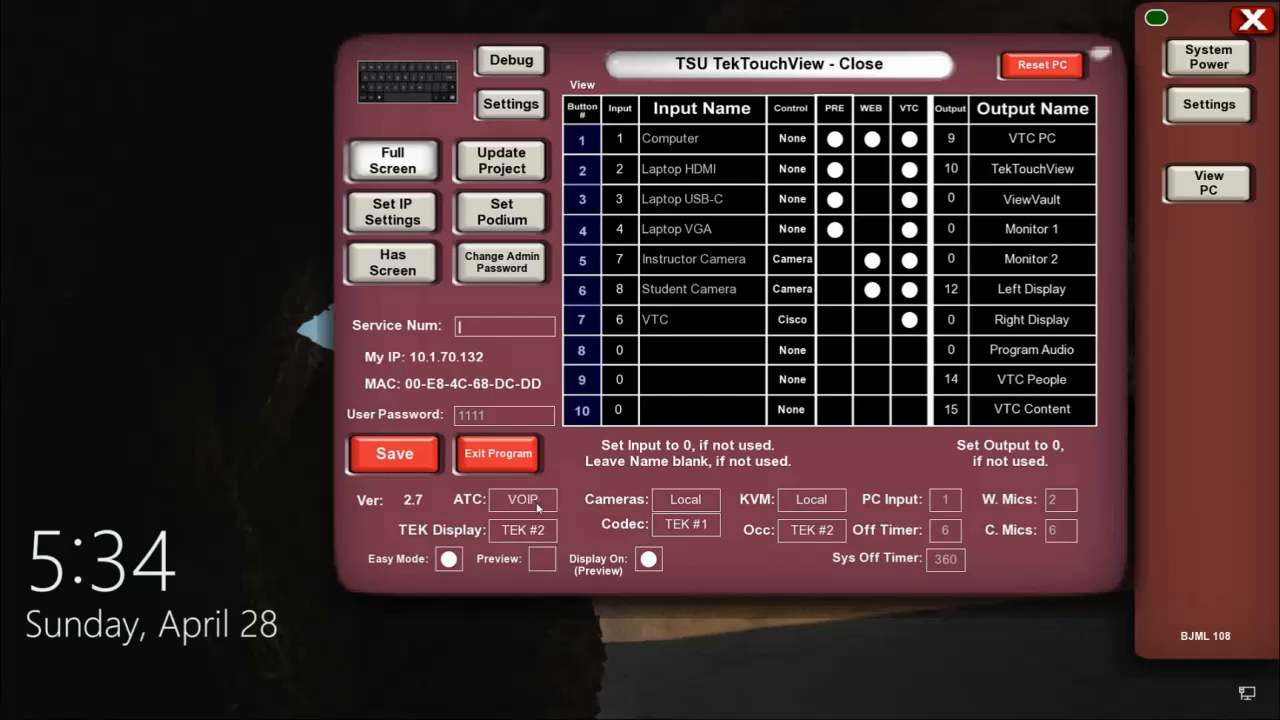
{"action": "left_click", "coordinate": [522, 500]}
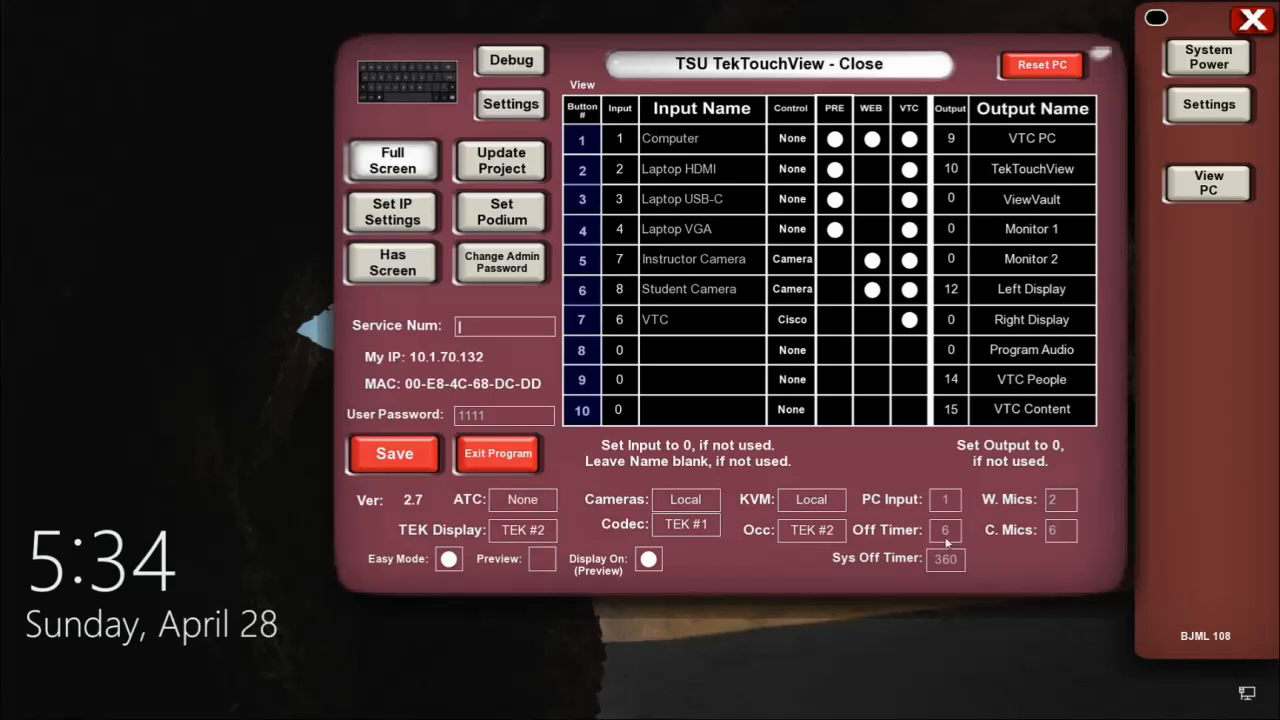
{"action": "left_click", "coordinate": [944, 530]}
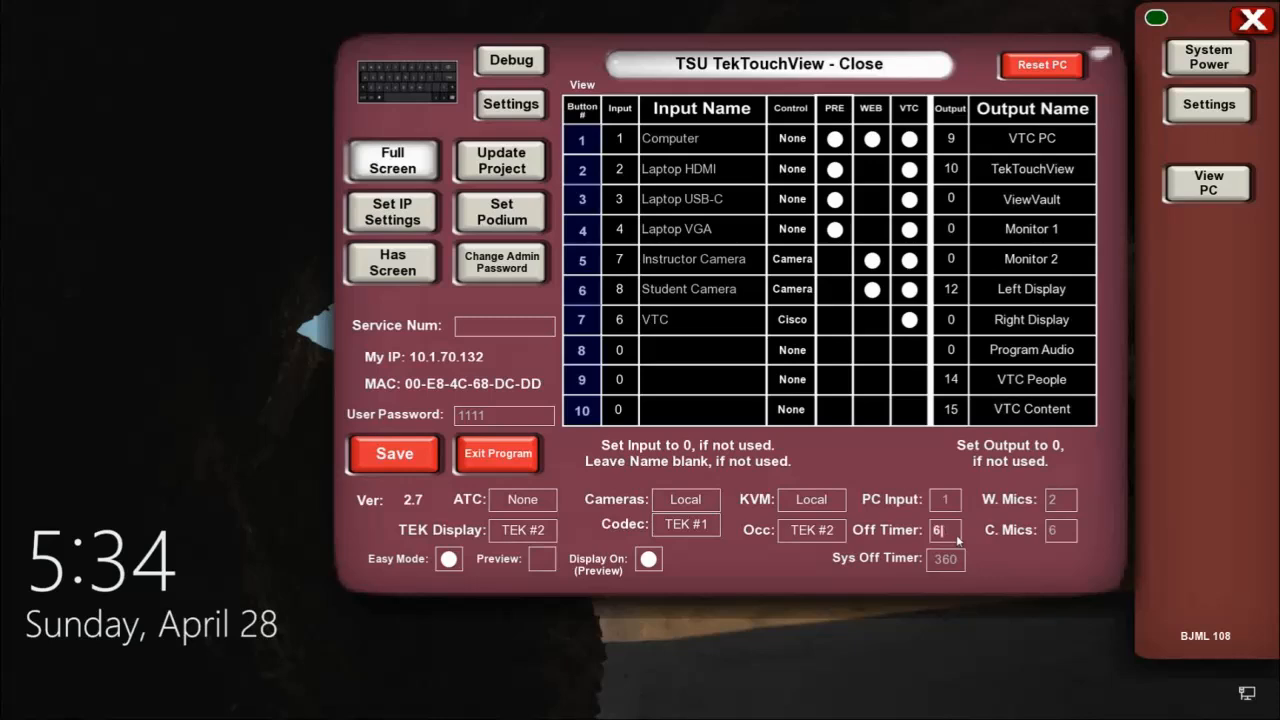
{"action": "mouse_move", "coordinate": [1002, 560]}
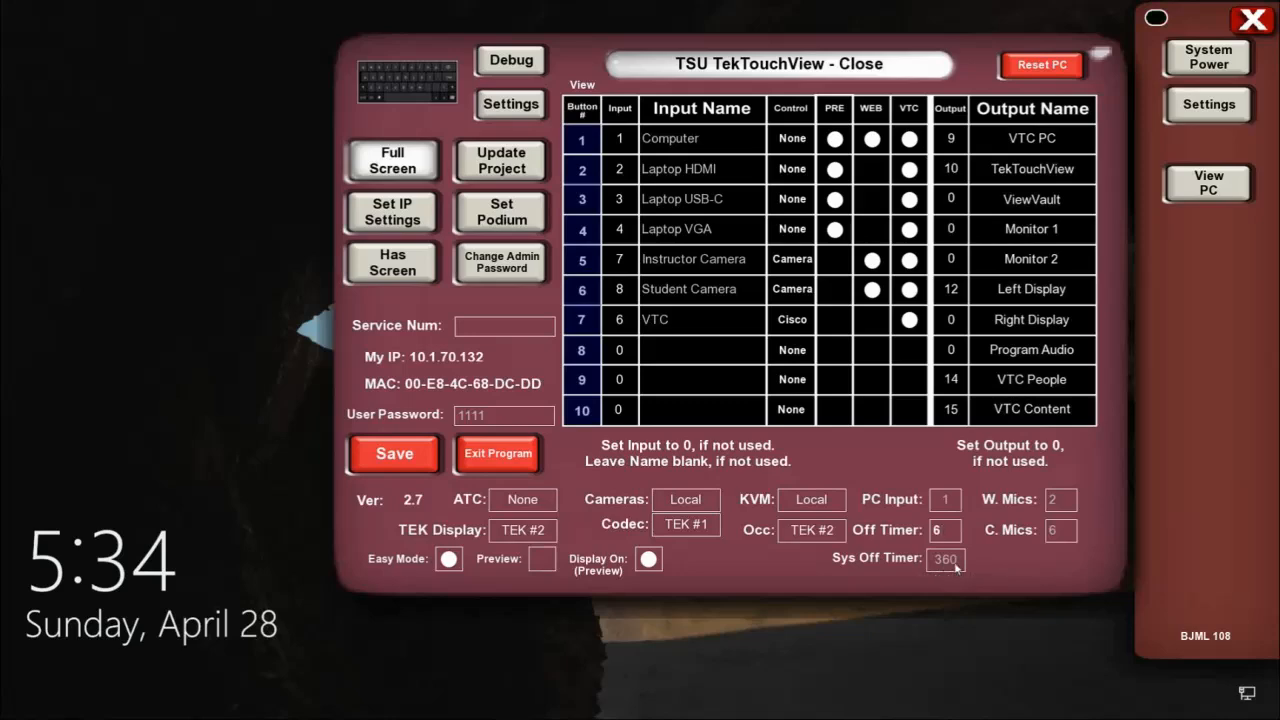
{"action": "mouse_move", "coordinate": [972, 568]}
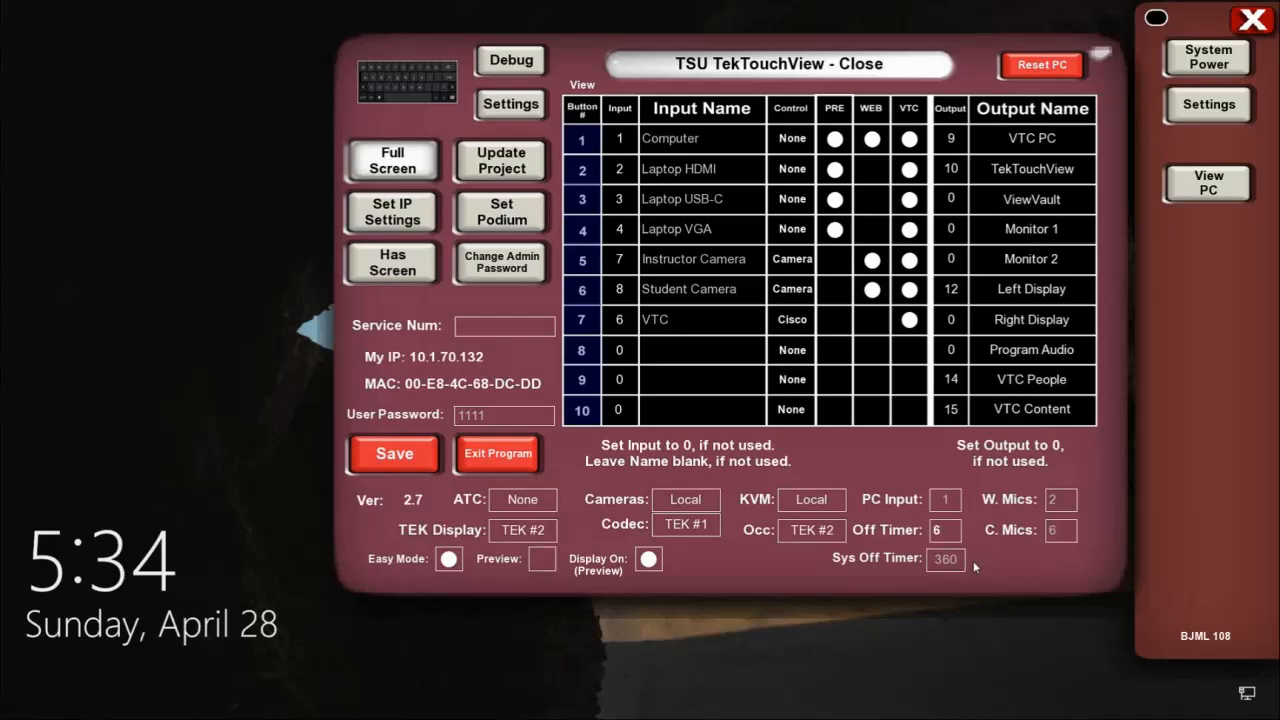
{"action": "left_click", "coordinate": [940, 530]}
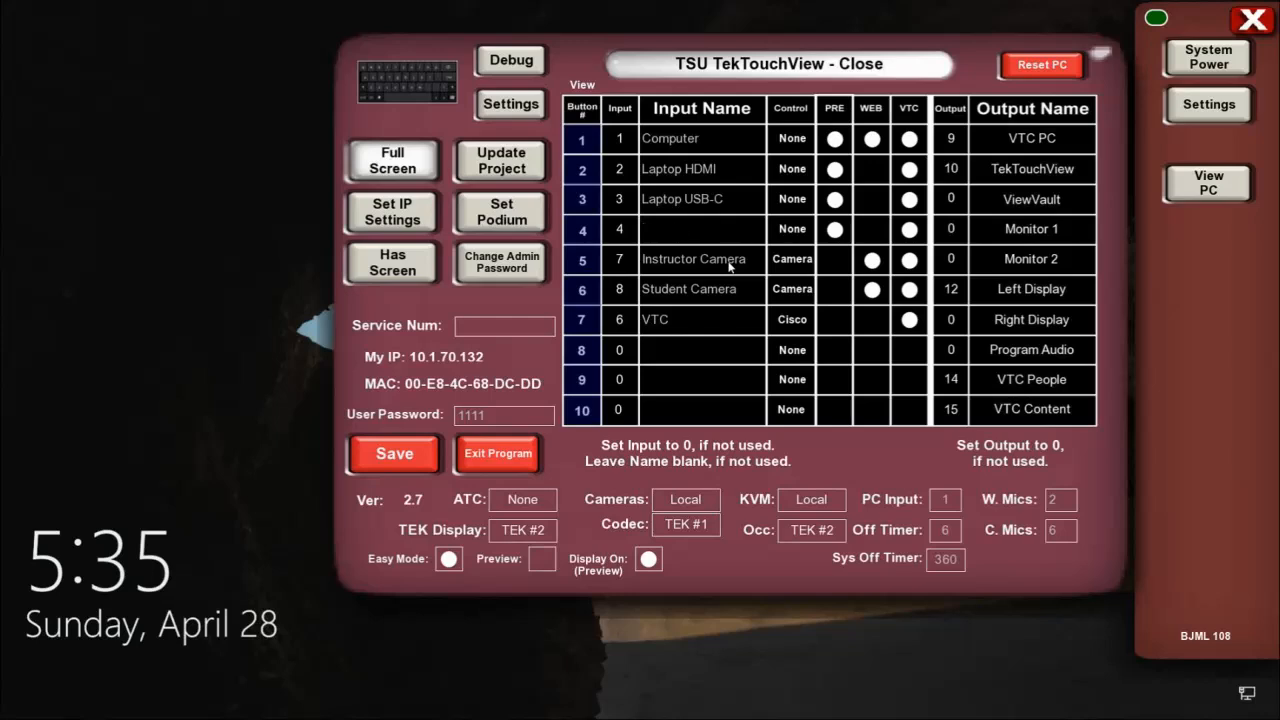
- Name input 4 'Blu-ray' and cycle its control type from None to Blu-ray
{"action": "type", "text": "B"}
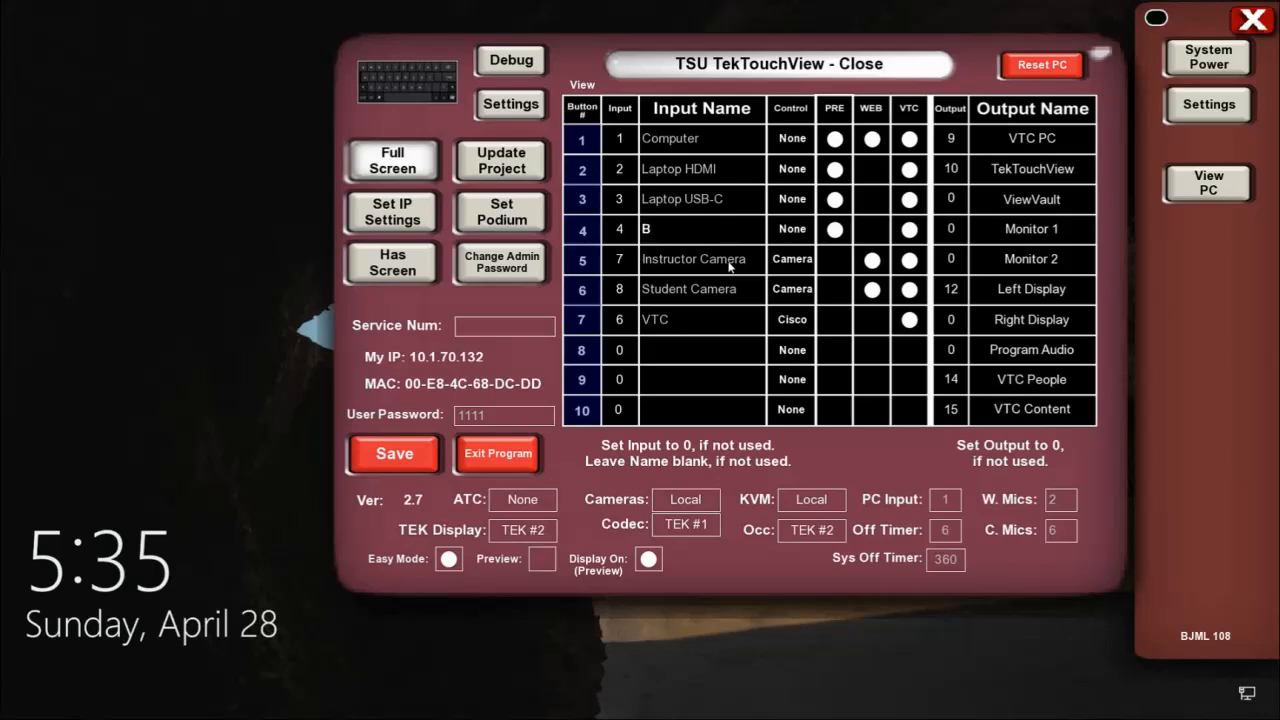
{"action": "type", "text": "lu-ray"}
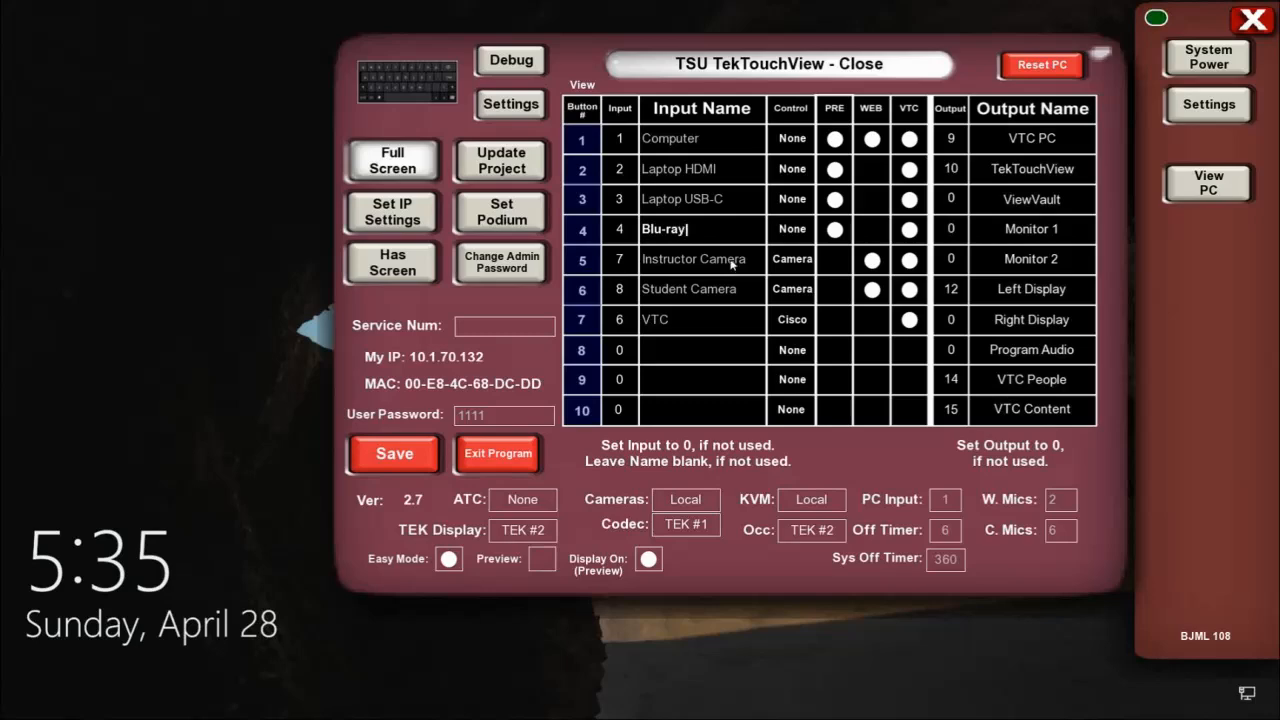
{"action": "left_click", "coordinate": [792, 228]}
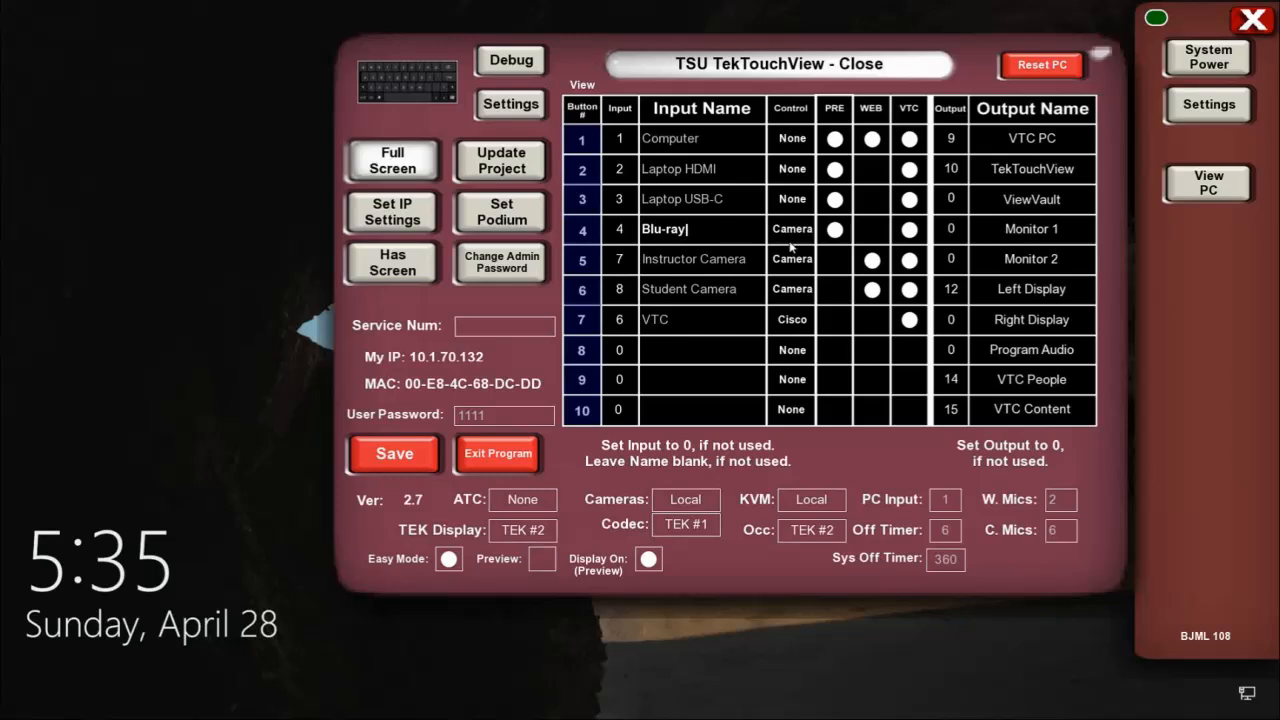
{"action": "left_click", "coordinate": [792, 228]}
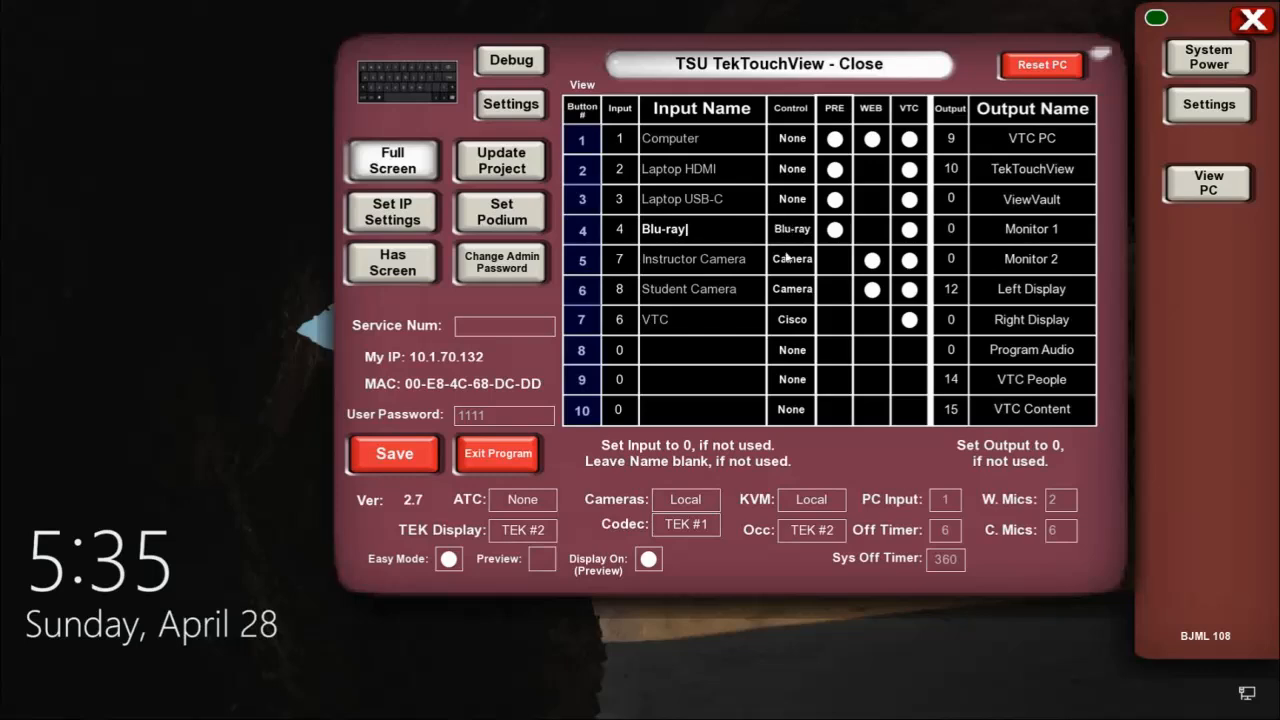
{"action": "mouse_move", "coordinate": [712, 320]}
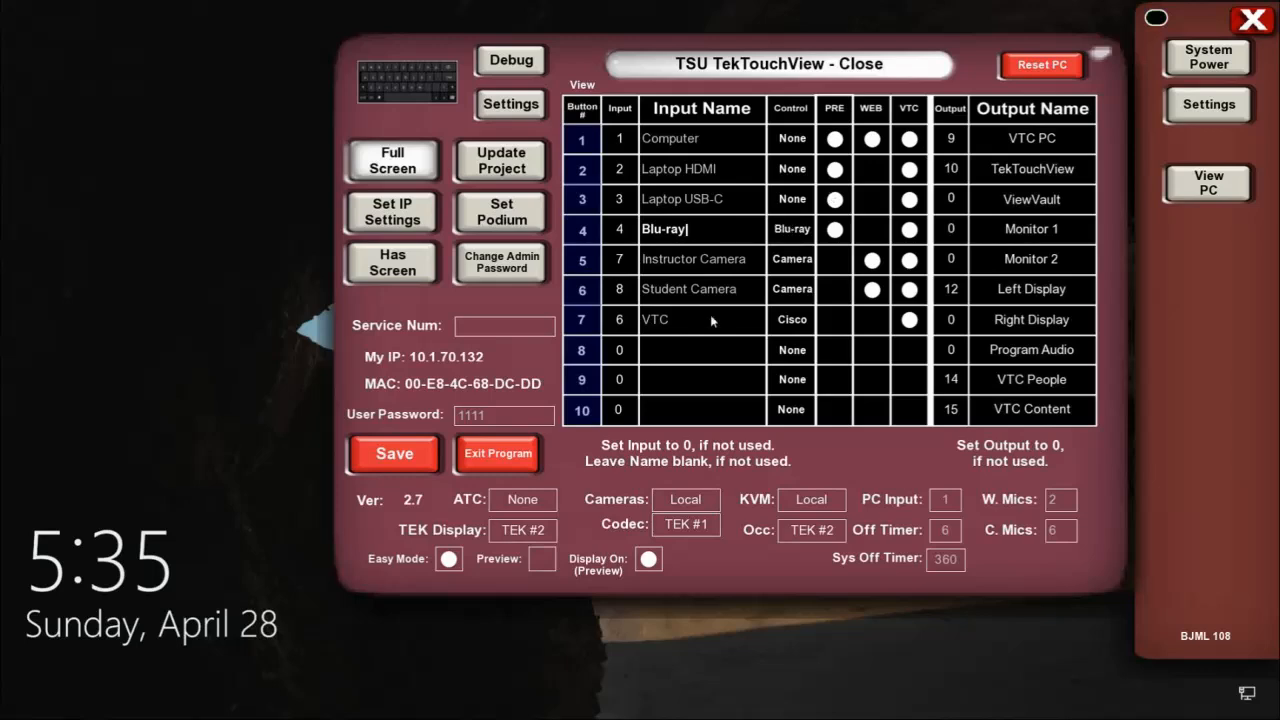
{"action": "mouse_move", "coordinate": [784, 324]}
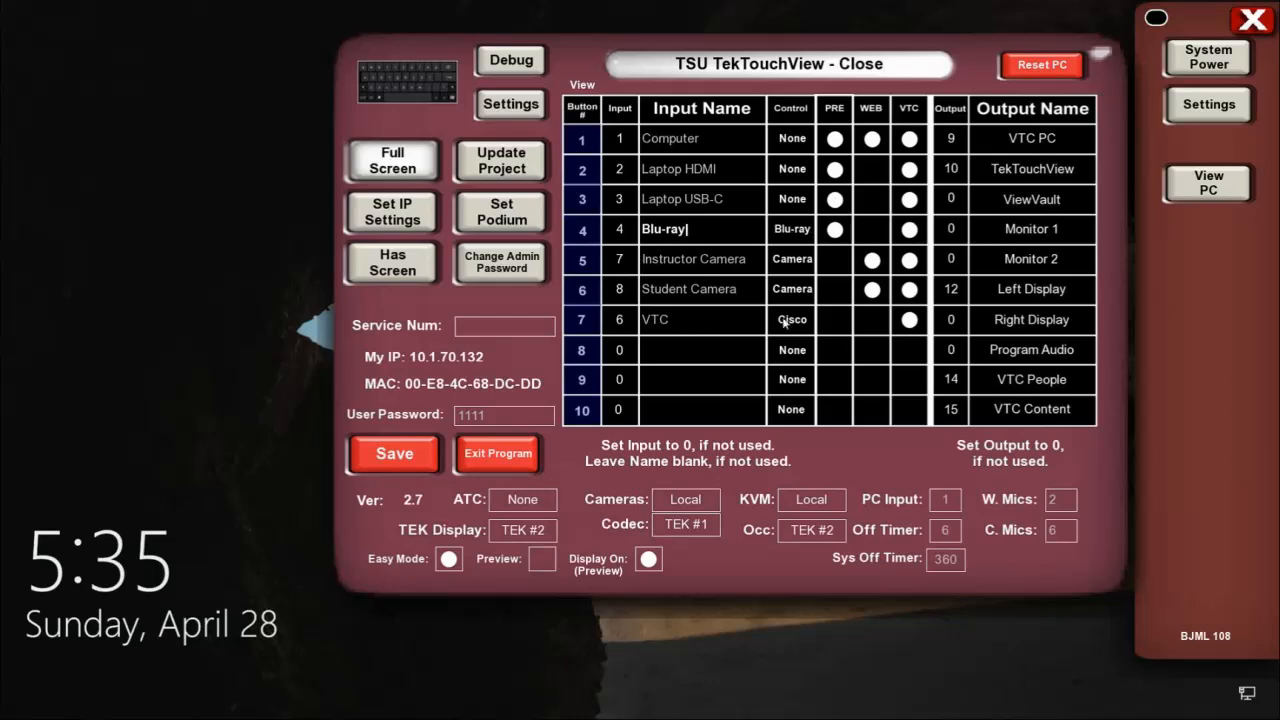
- Set the VTC input's control type to None
{"action": "left_click", "coordinate": [792, 320]}
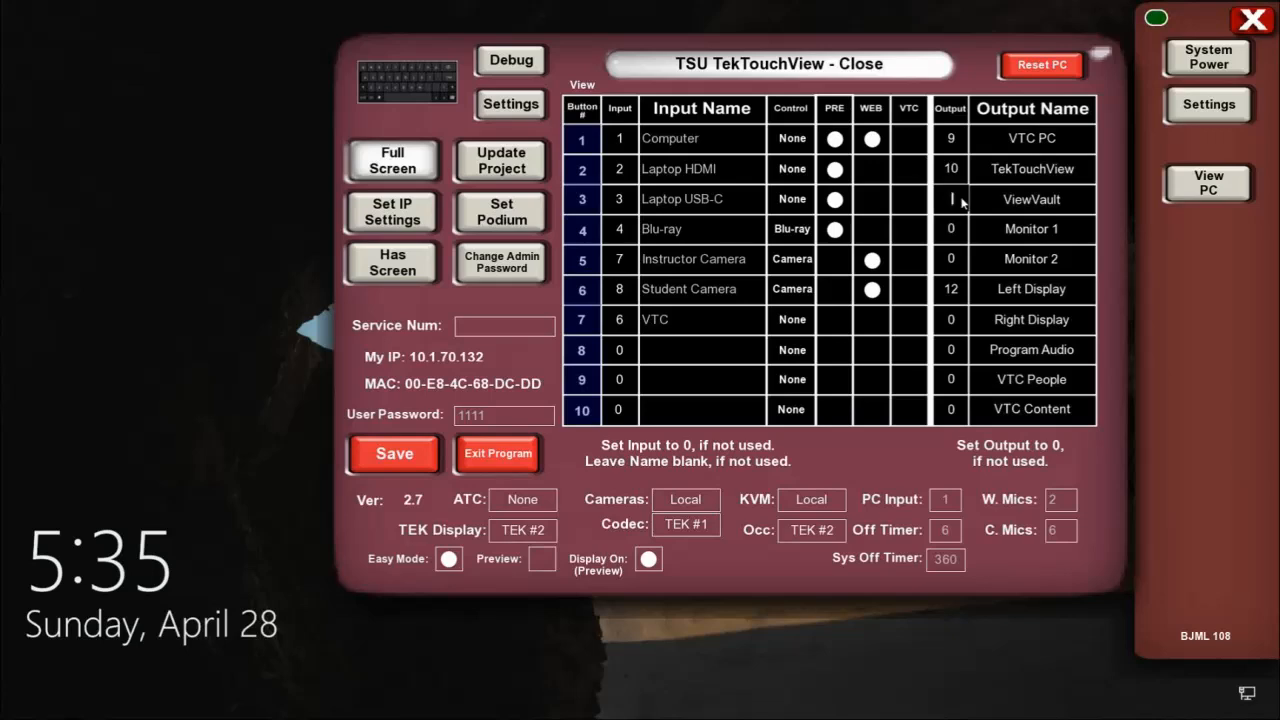
- Set the ViewVault output number to 11 and review the device IP address settings
{"action": "type", "text": "11"}
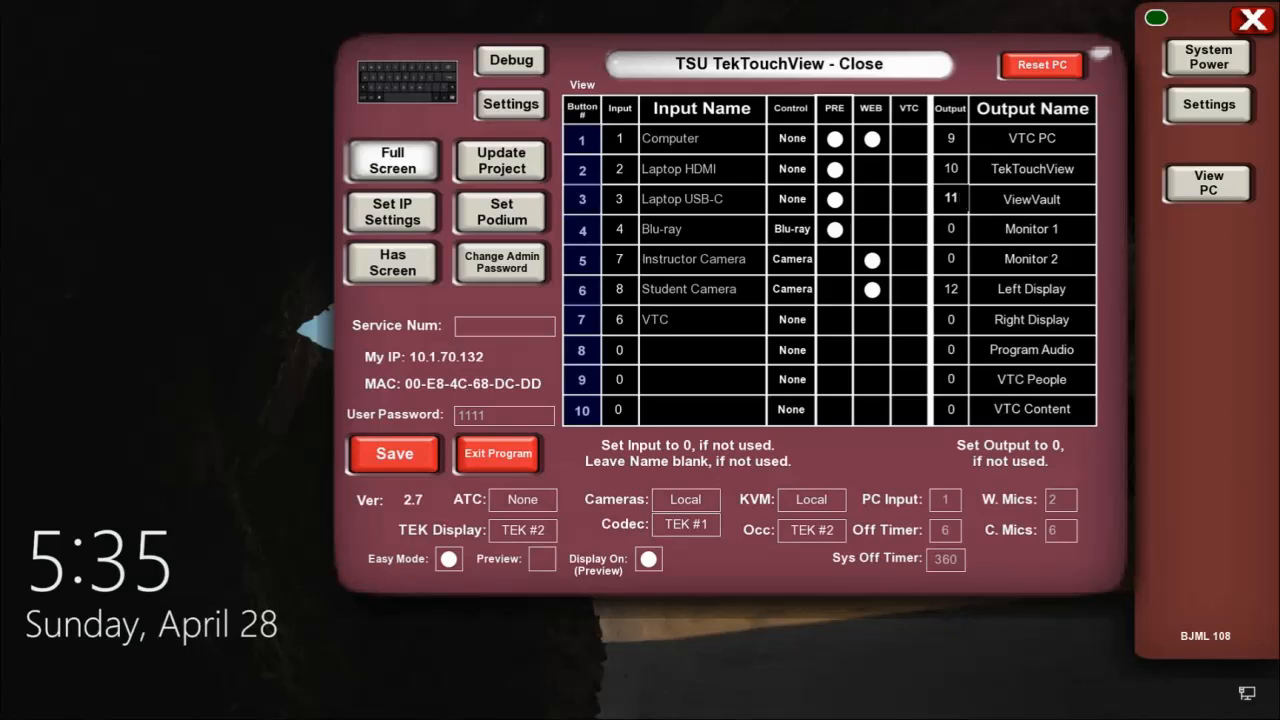
{"action": "left_click", "coordinate": [392, 212]}
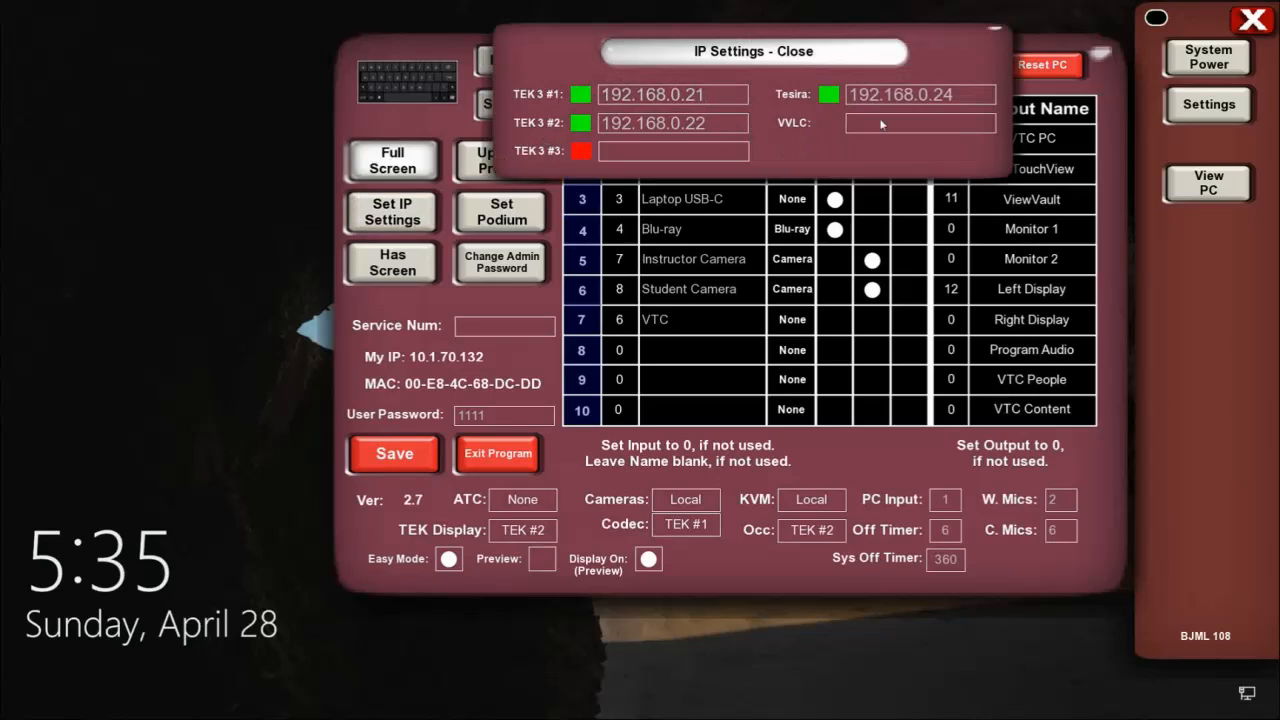
{"action": "type", "text": "192"}
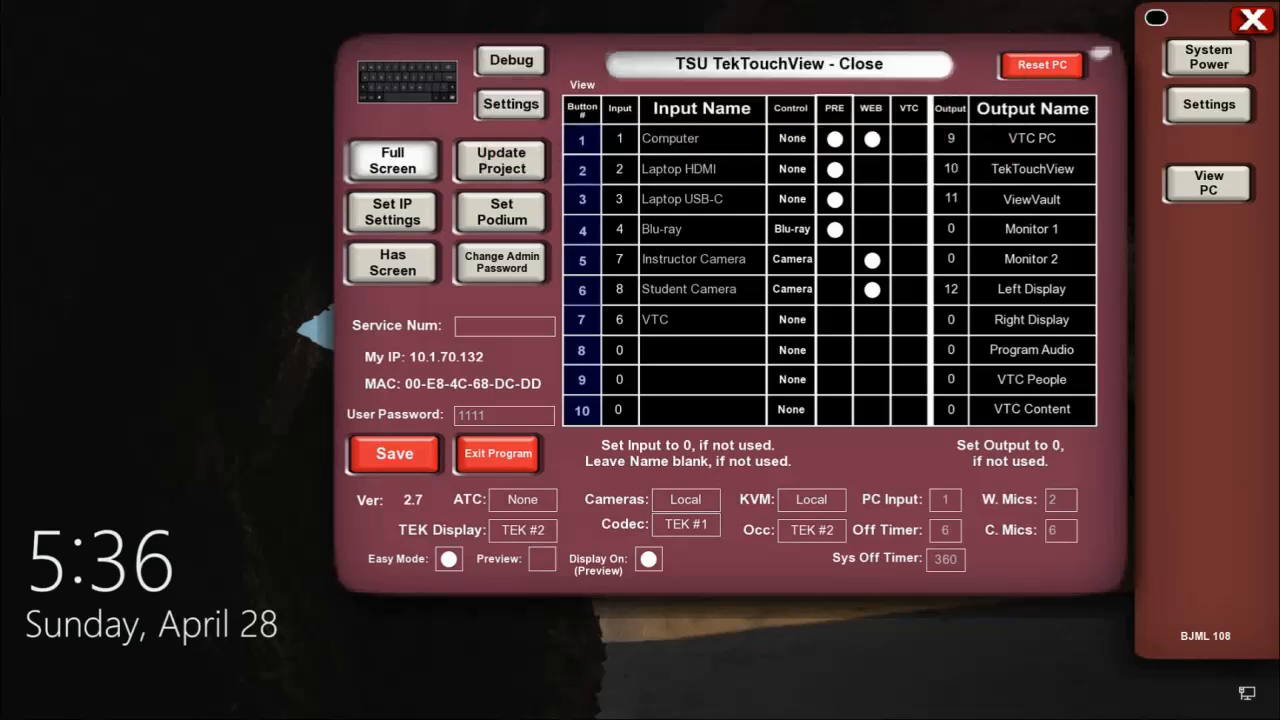
- Set the ATC type to VoIP and enter the room's service number ending 5555
{"action": "left_click", "coordinate": [520, 500]}
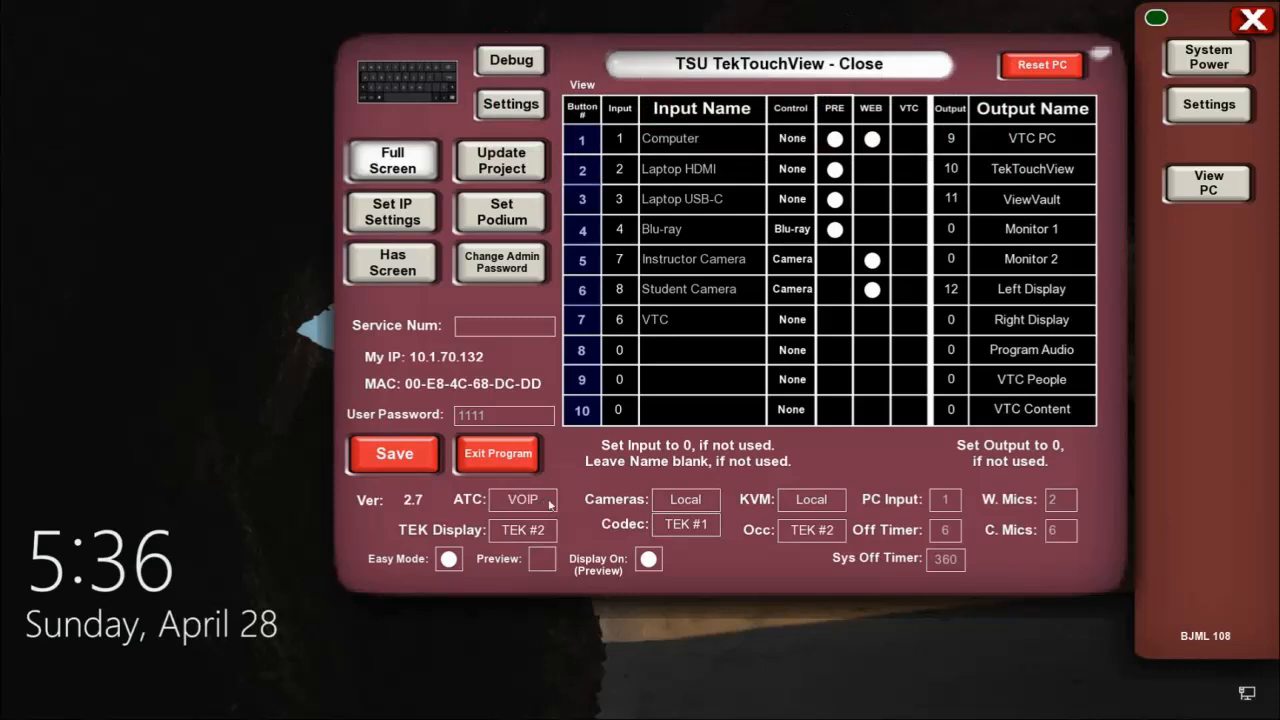
{"action": "left_click", "coordinate": [648, 560]}
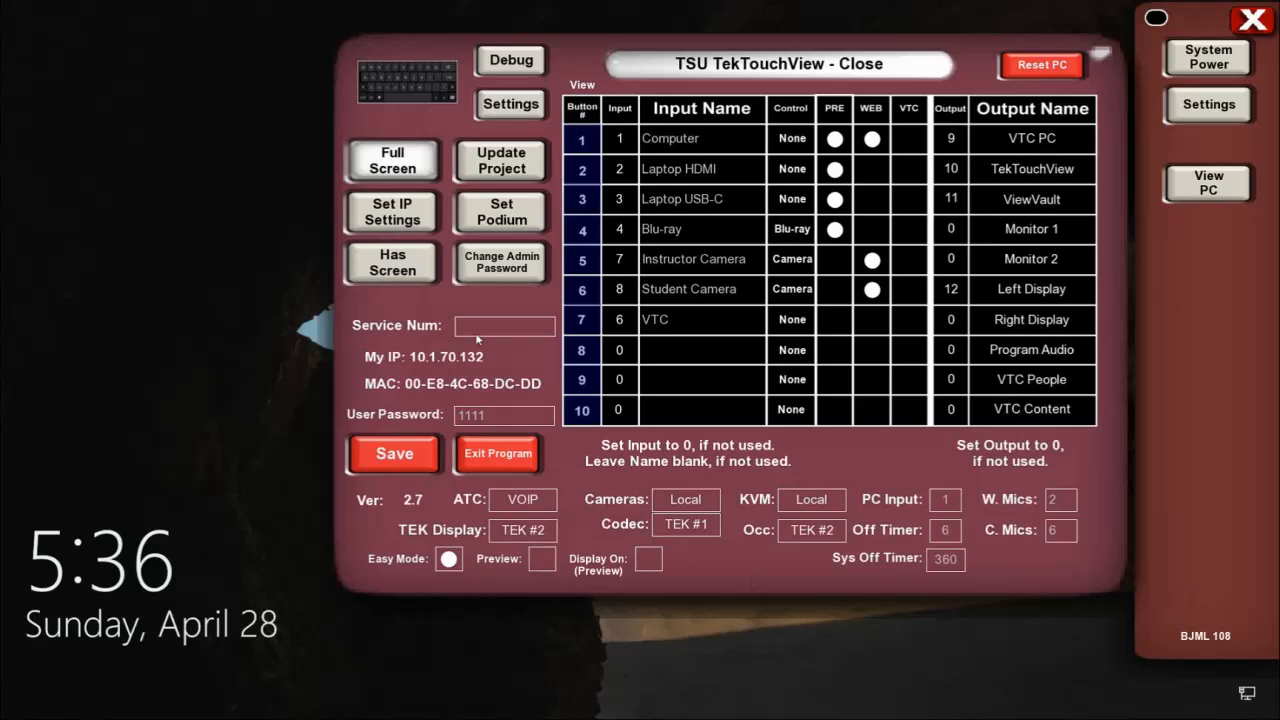
{"action": "type", "text": "71"}
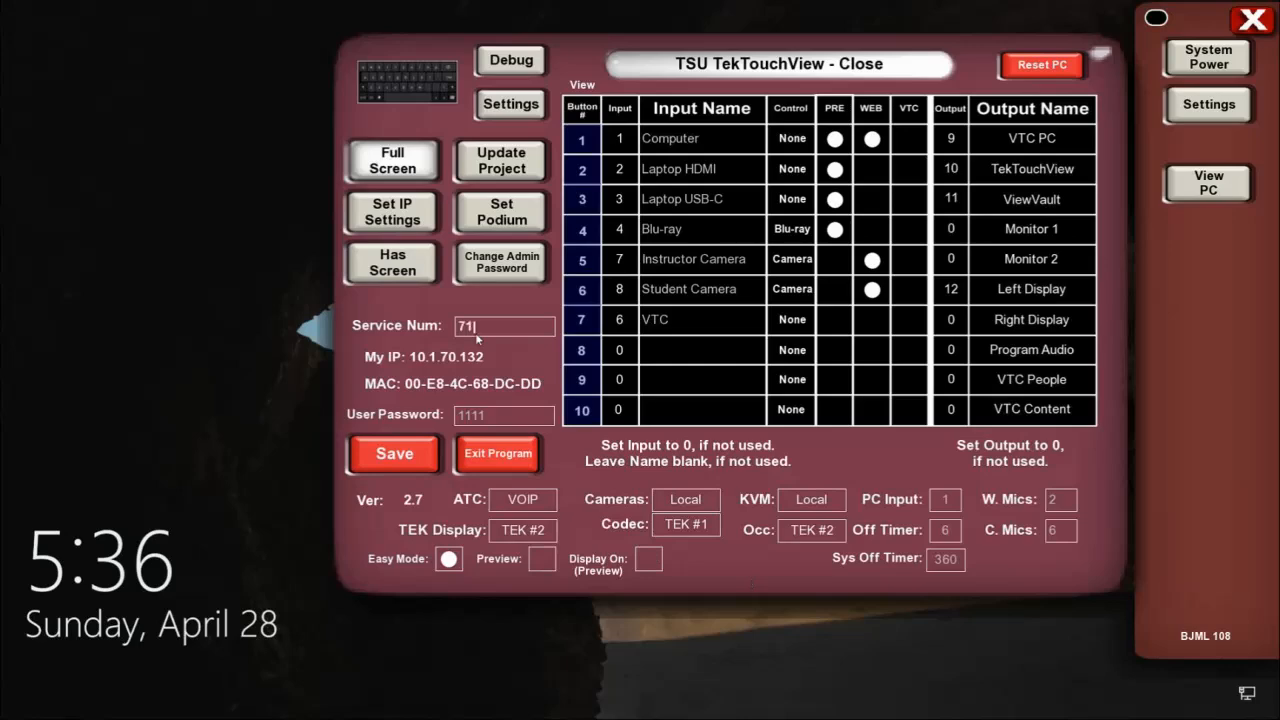
{"action": "type", "text": "."}
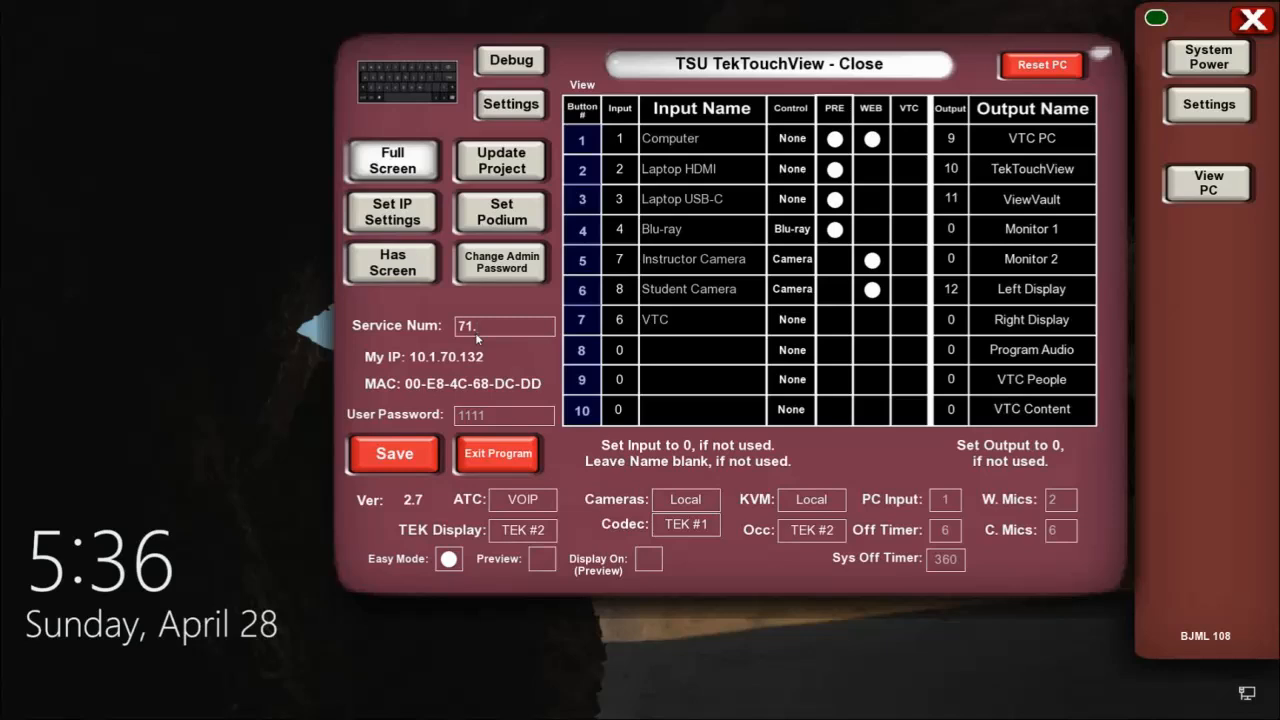
{"action": "key", "text": "Backspace"}
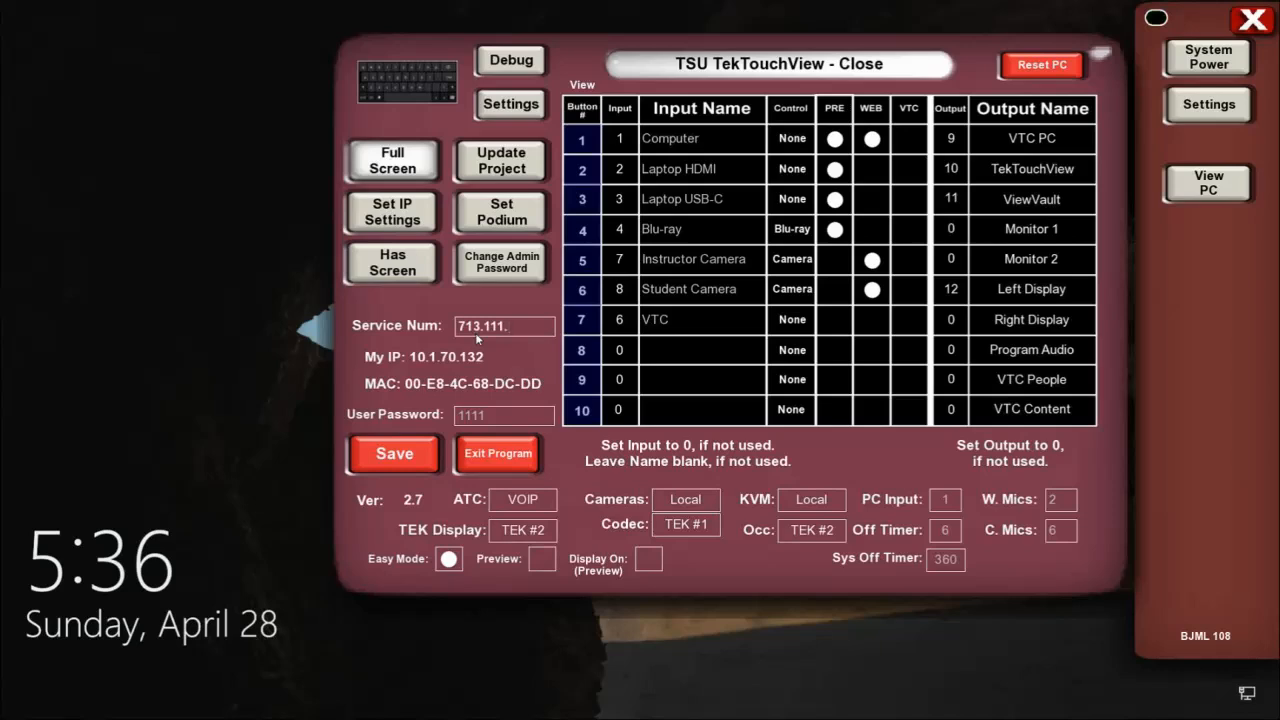
{"action": "type", "text": "5555"}
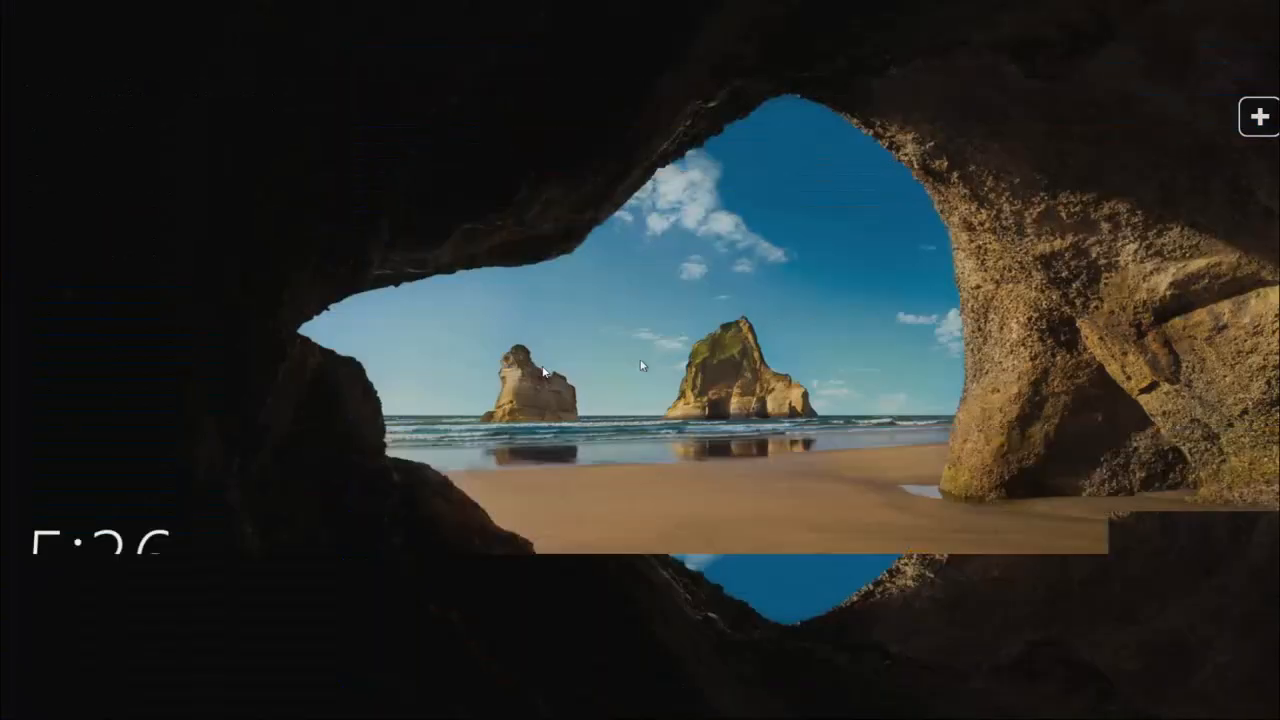
- Switch to PC view with the user panel, try the audio conferencing dialer, then bring up the settings password prompt
{"action": "left_click", "coordinate": [1258, 116]}
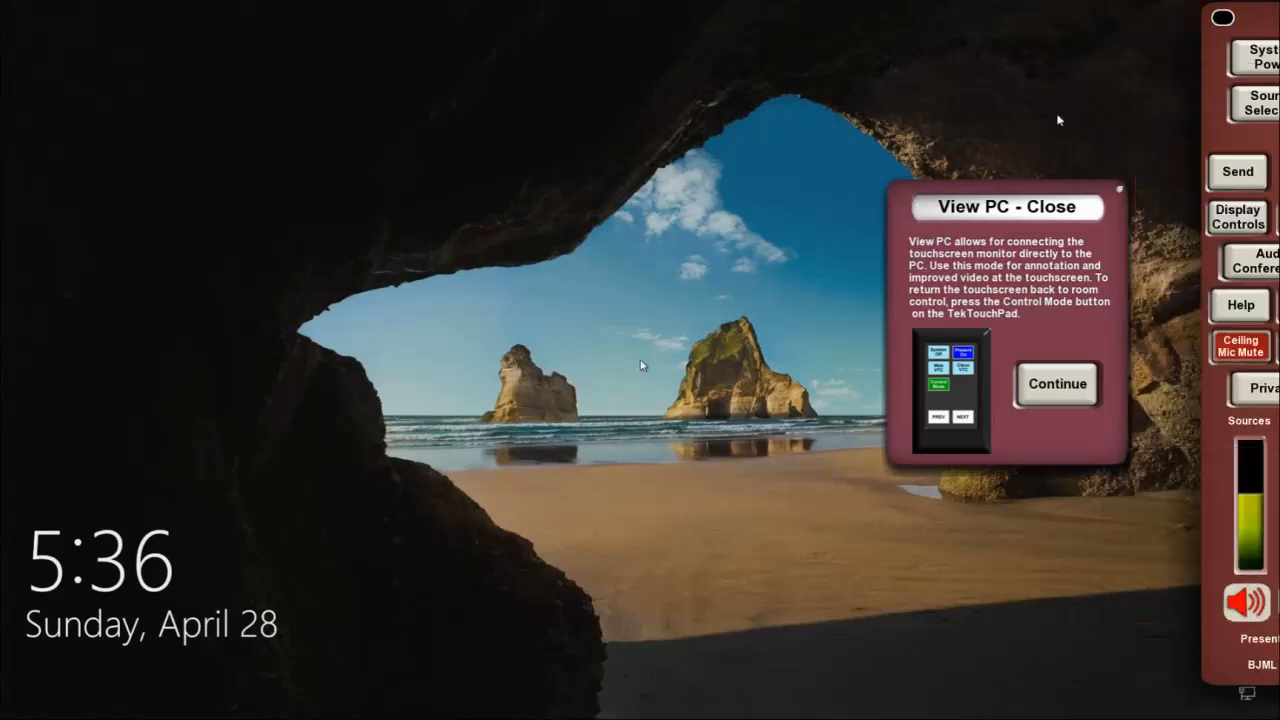
{"action": "left_click", "coordinate": [1056, 384]}
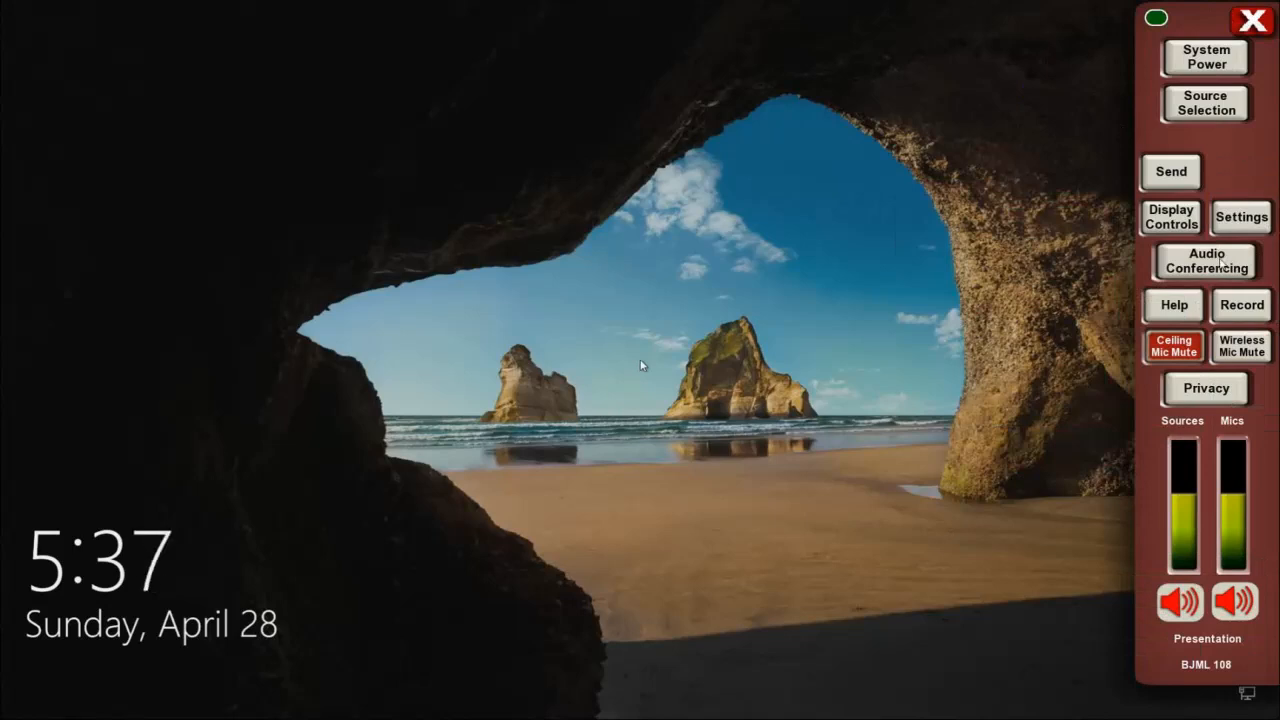
{"action": "left_click", "coordinate": [1204, 260]}
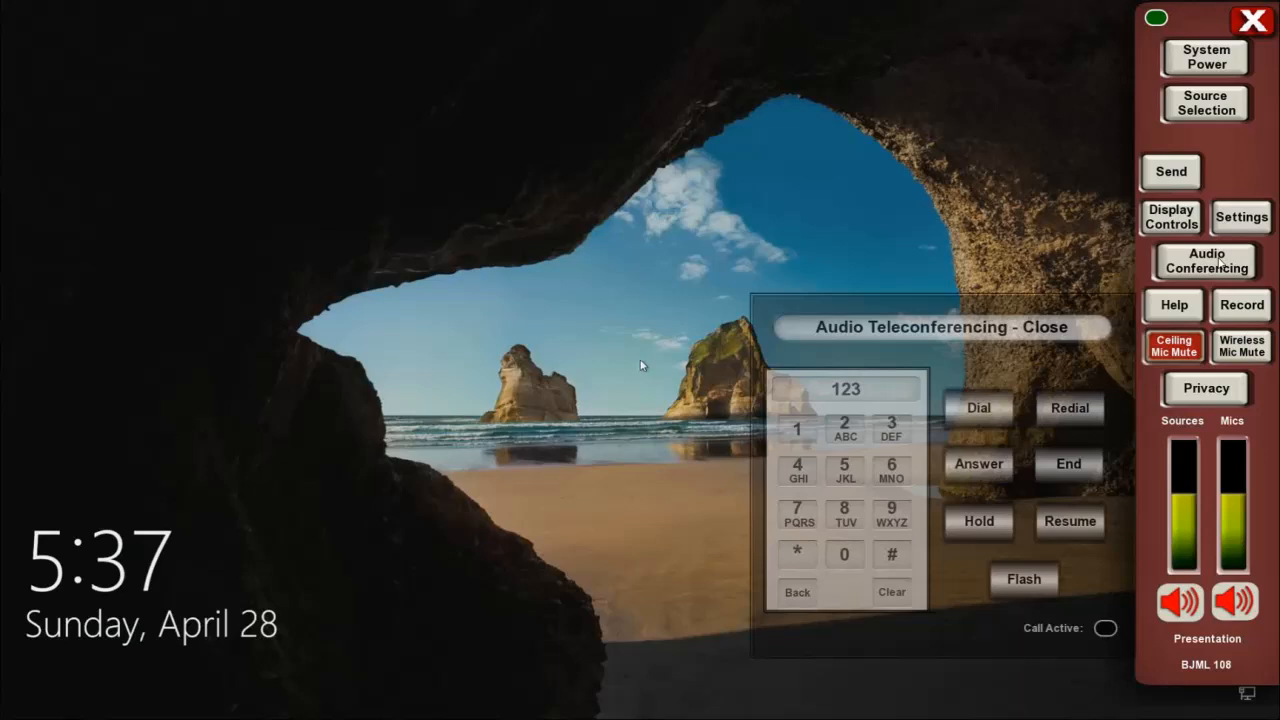
{"action": "left_click", "coordinate": [892, 592]}
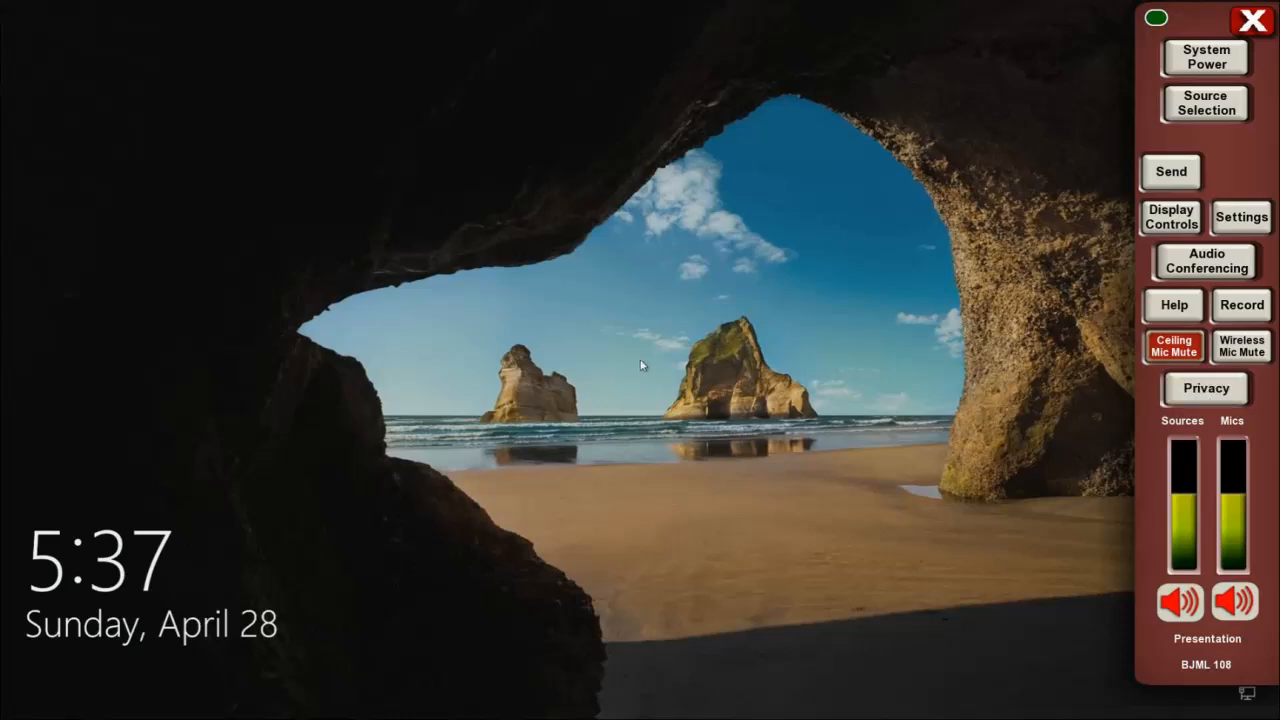
{"action": "left_click", "coordinate": [1240, 216]}
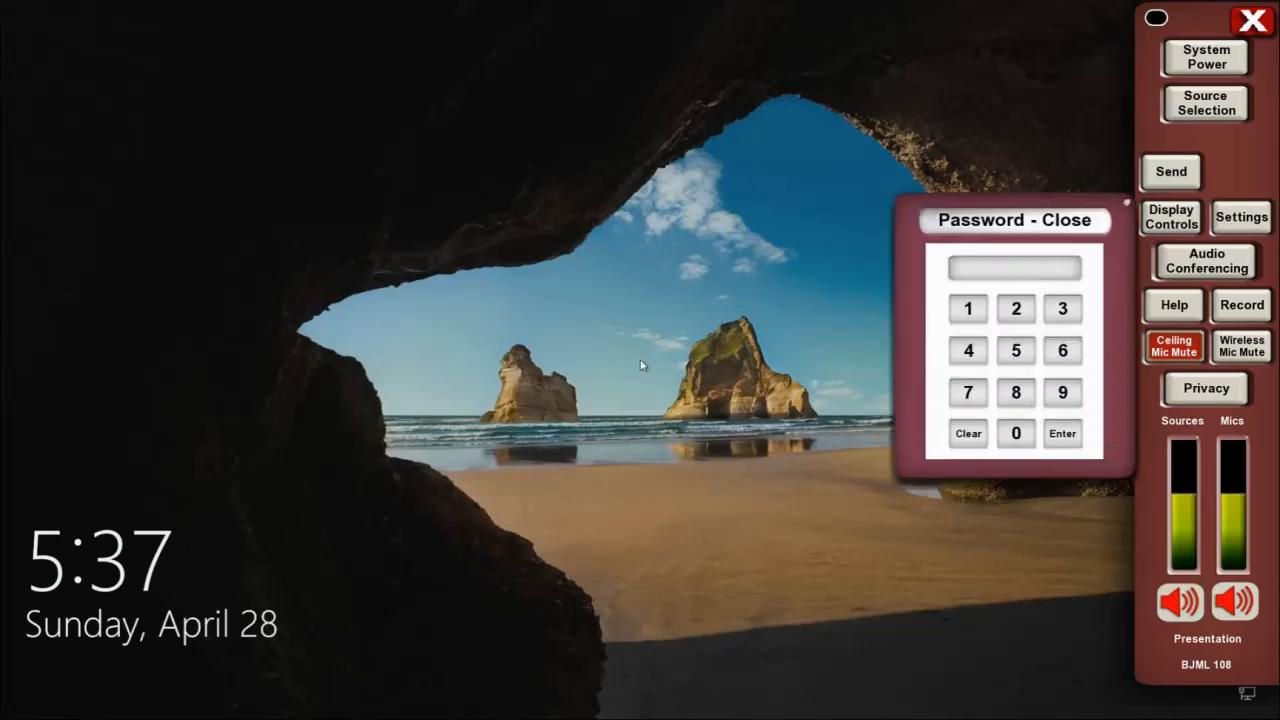
- Check the levels of W. Mic 1, W. Mic 2 and C. Mic 1 in Mic Settings, then the ceiling mics below
{"action": "left_click", "coordinate": [968, 308]}
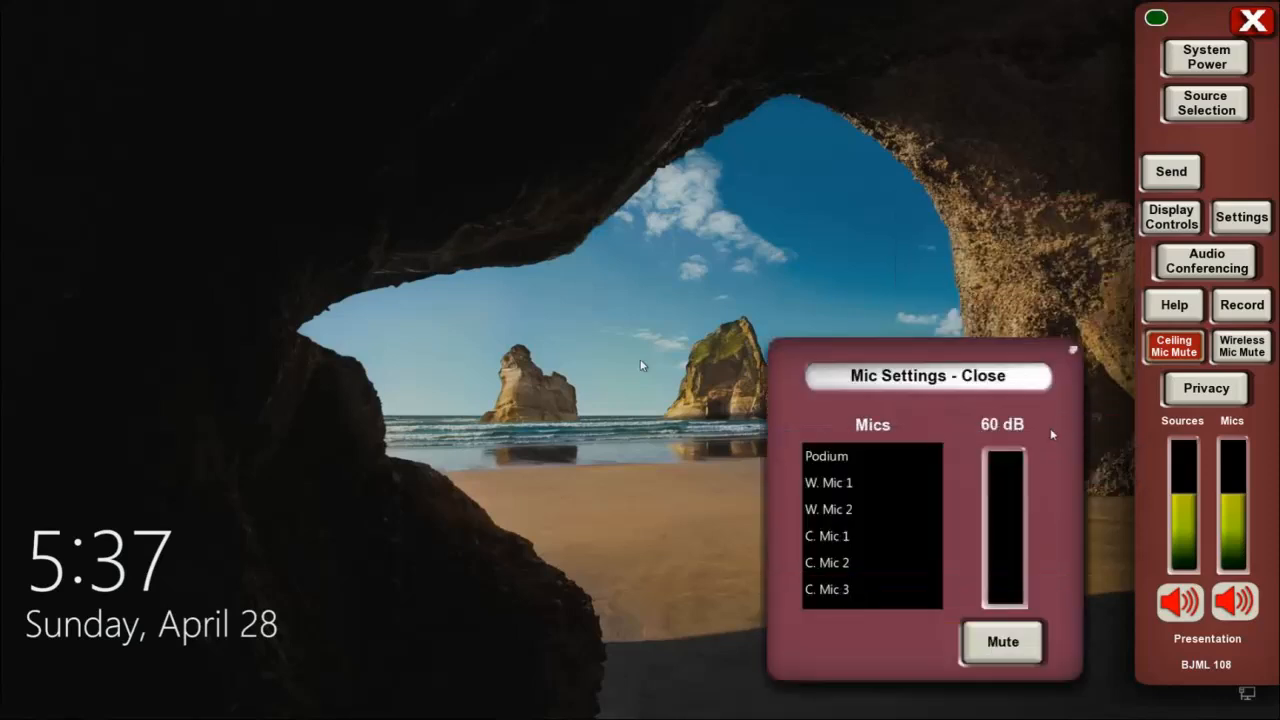
{"action": "left_click", "coordinate": [828, 482]}
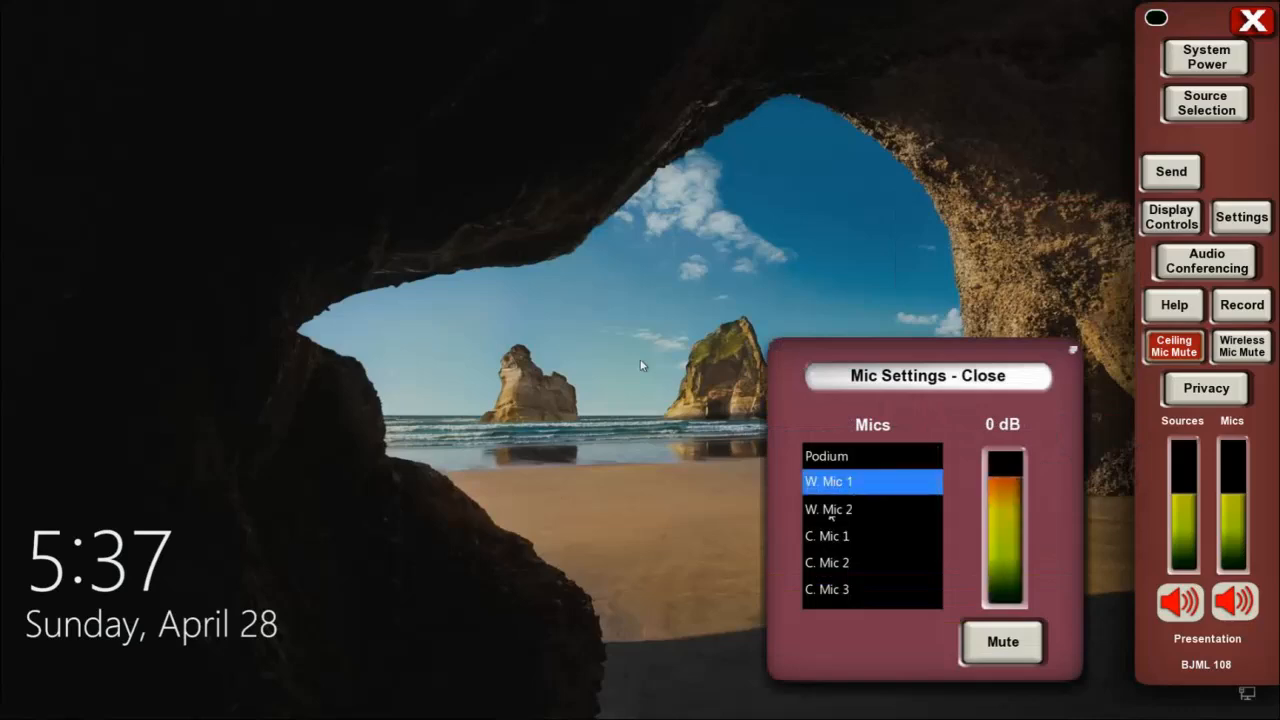
{"action": "left_click", "coordinate": [828, 508]}
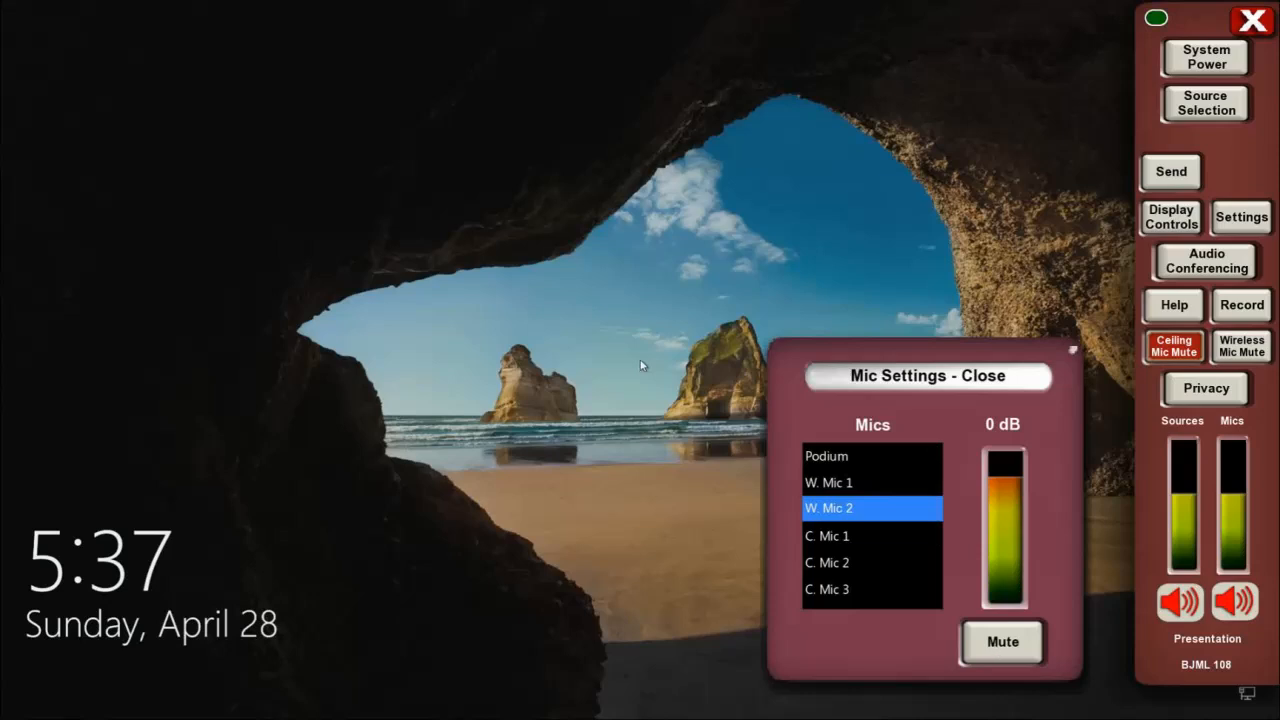
{"action": "mouse_move", "coordinate": [810, 536]}
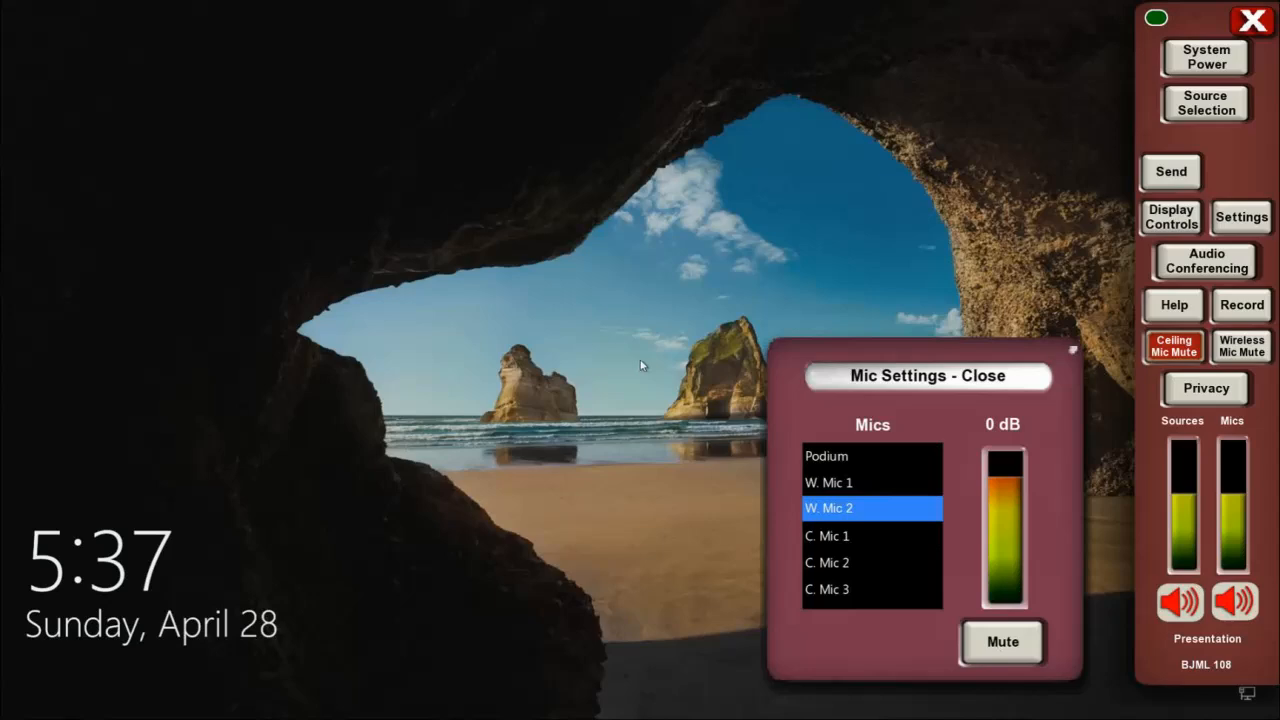
{"action": "left_click", "coordinate": [828, 536]}
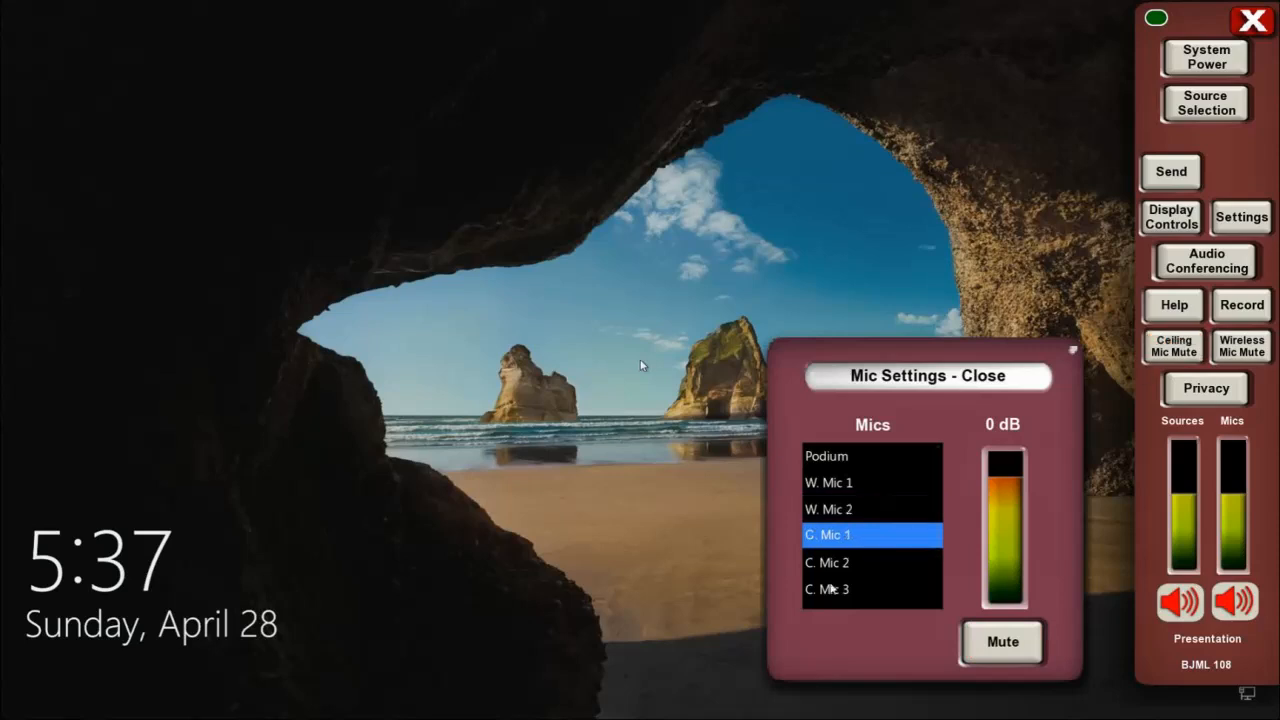
{"action": "left_click", "coordinate": [828, 560]}
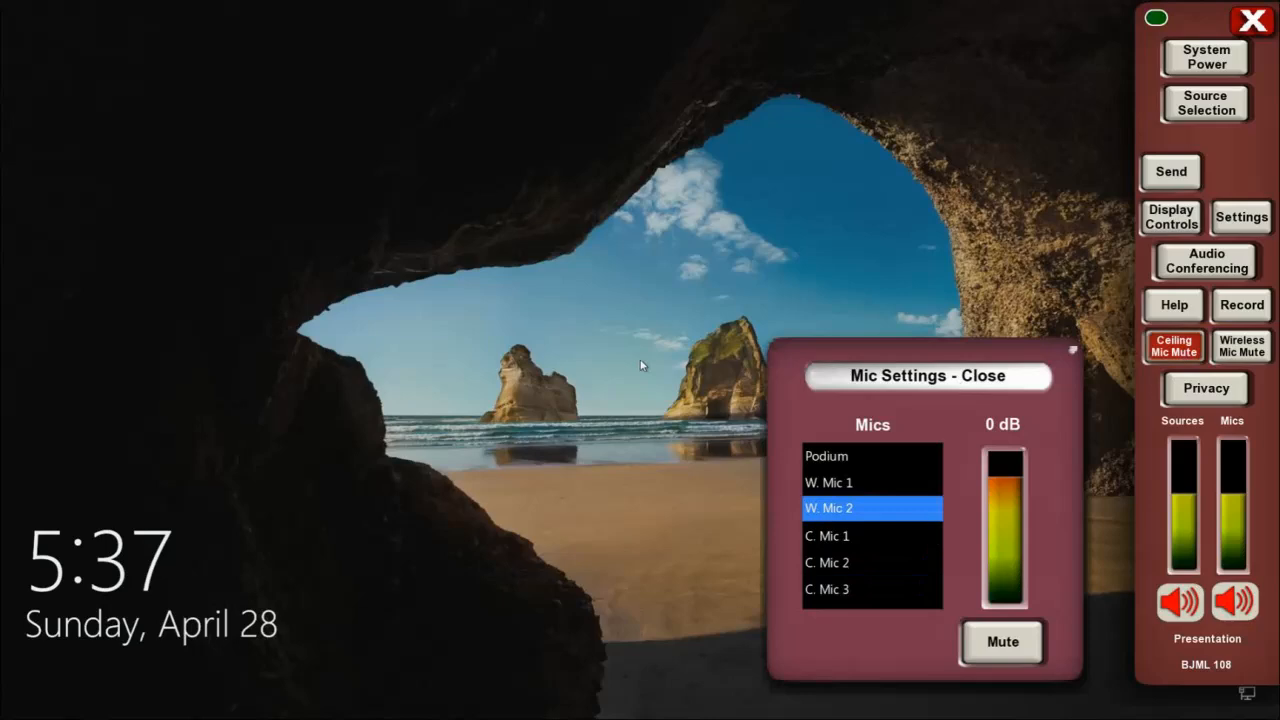
{"action": "scroll", "scroll_direction": "down", "scroll_amount": 3}
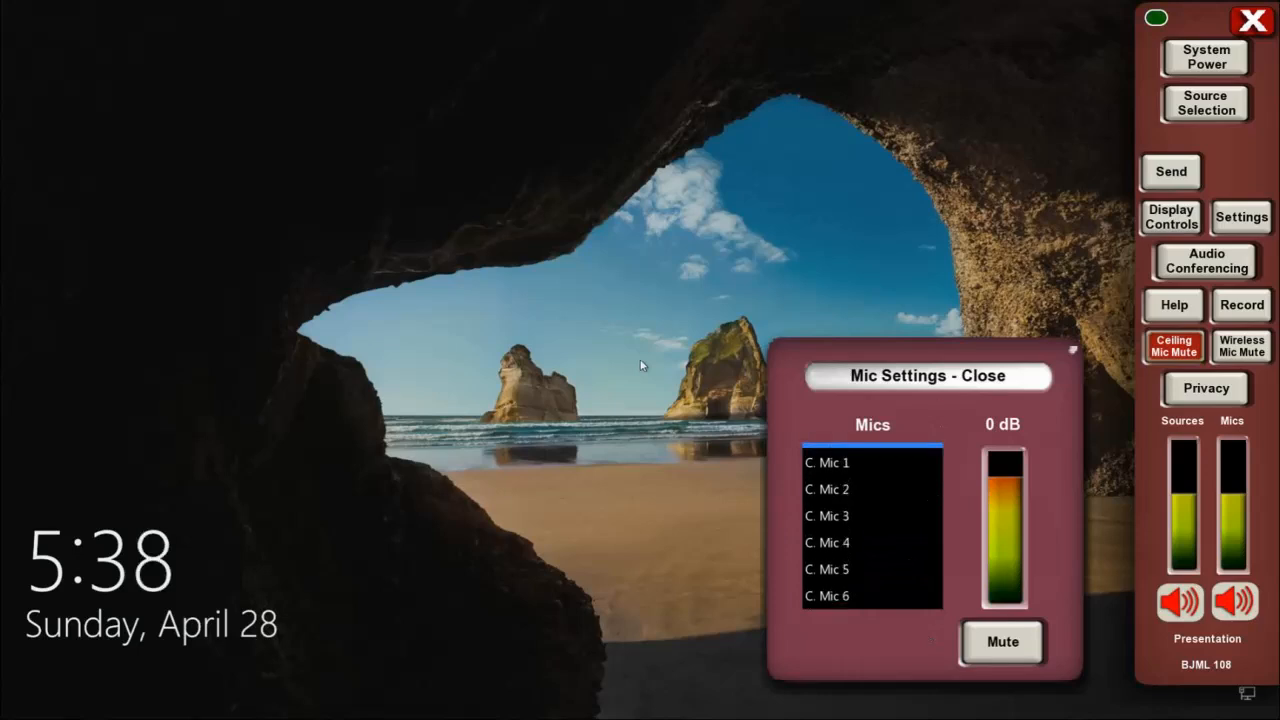
- Close Mic Settings and bring up Destination Select for sending the computer source
{"action": "left_click", "coordinate": [928, 376]}
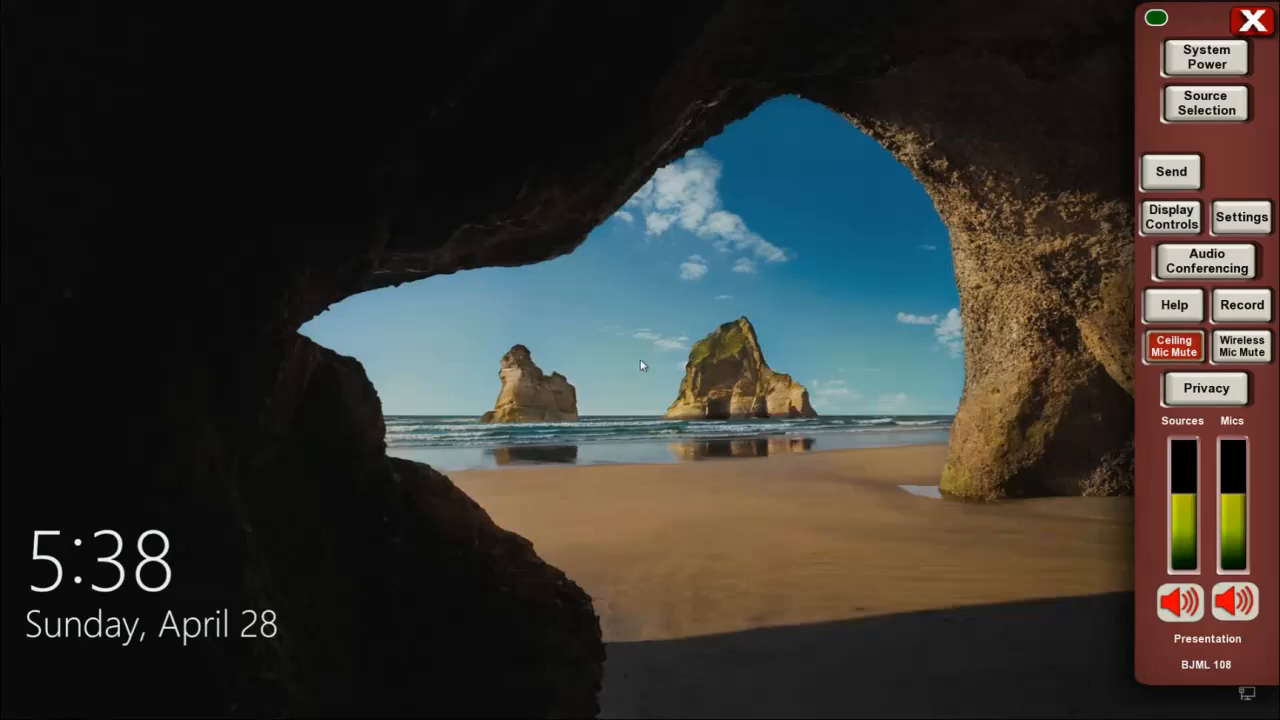
{"action": "mouse_move", "coordinate": [1224, 144]}
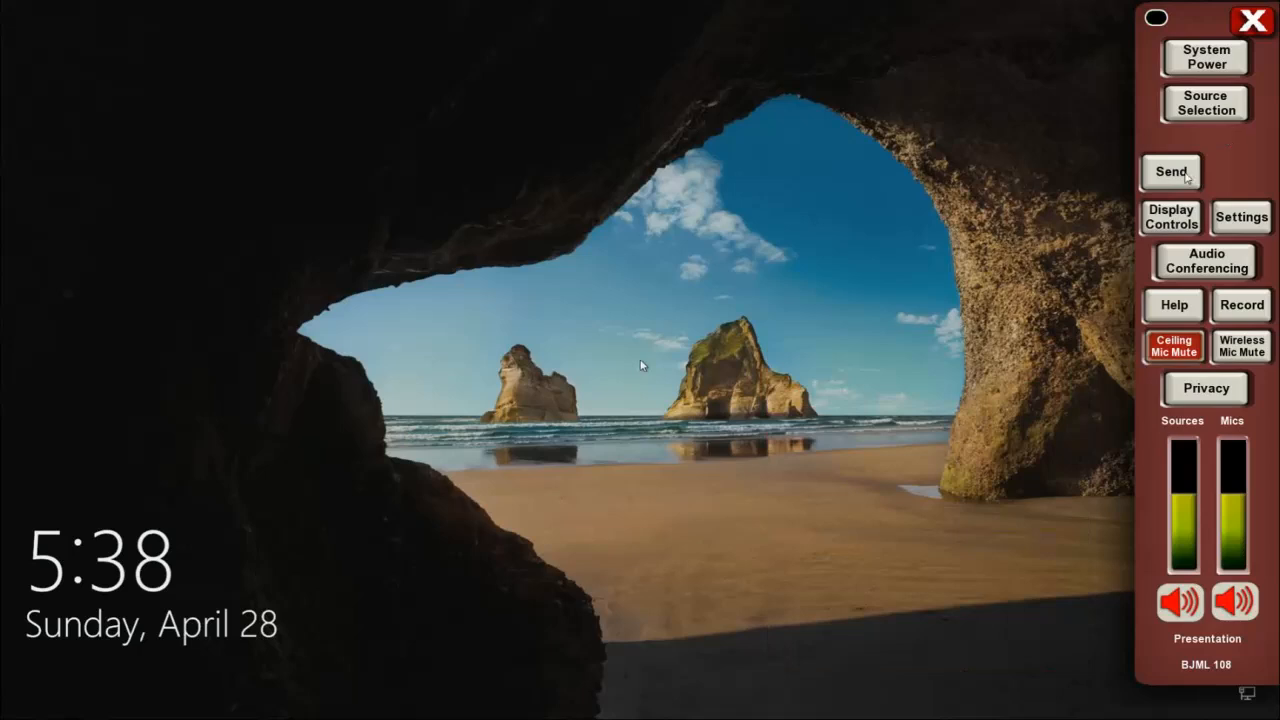
{"action": "left_click", "coordinate": [1172, 172]}
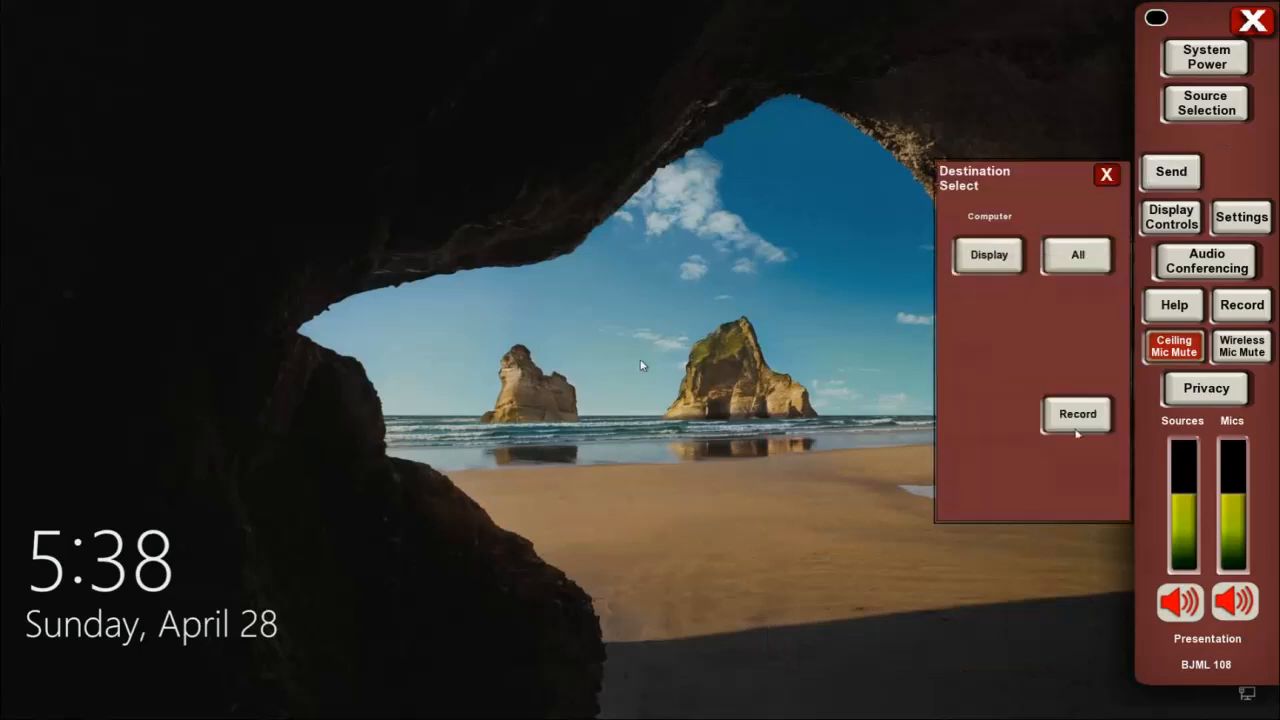